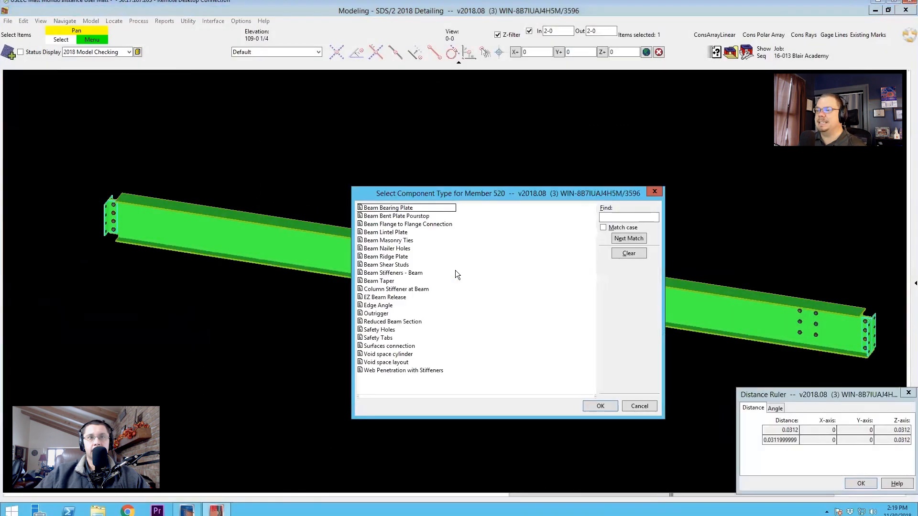
# Step: Add Beam Stiffeners to member 520 with Even Spacing on both beam sides
pyautogui.click(392, 273)
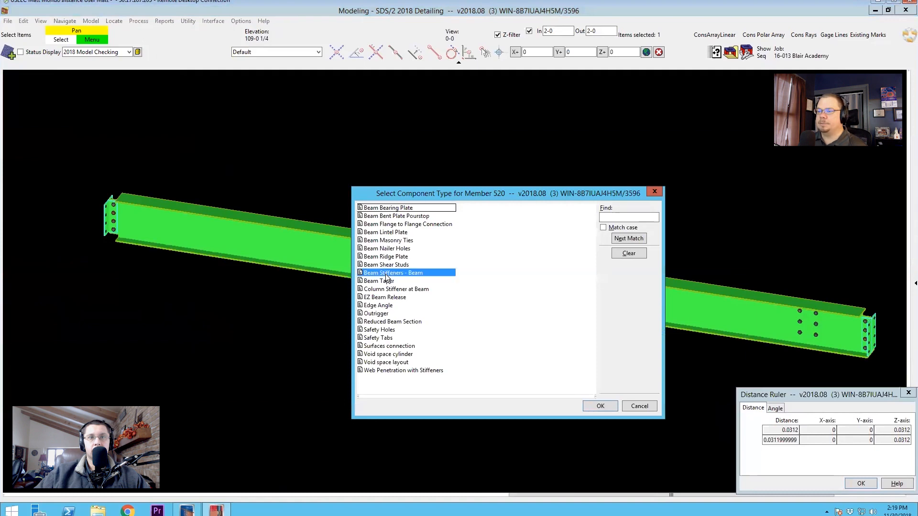
pyautogui.click(599, 406)
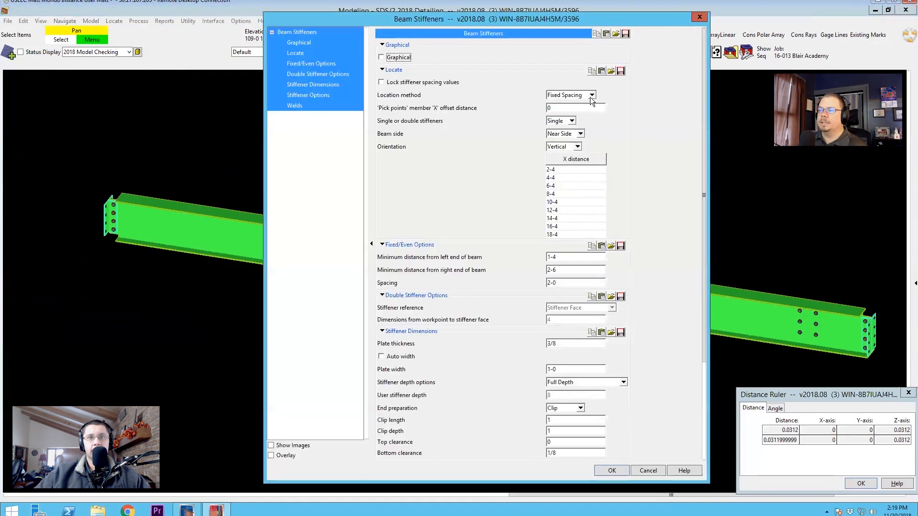
pyautogui.click(592, 95)
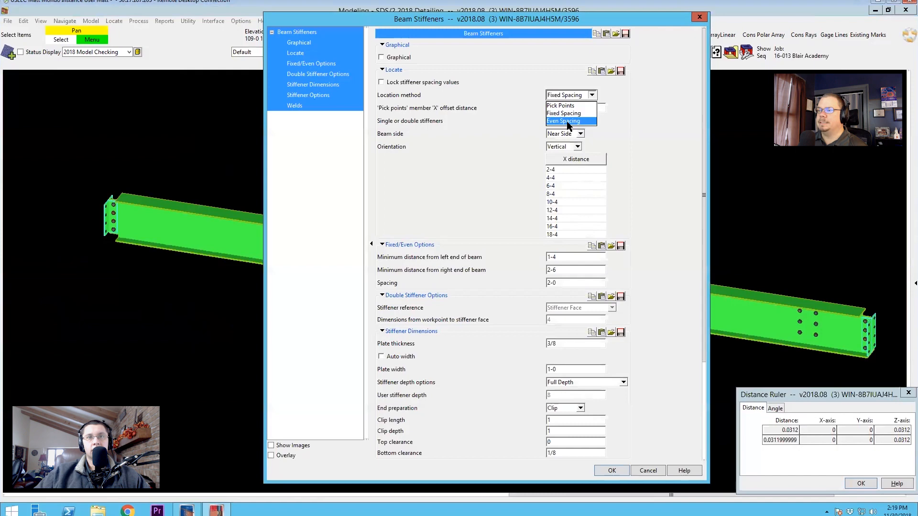
pyautogui.click(563, 120)
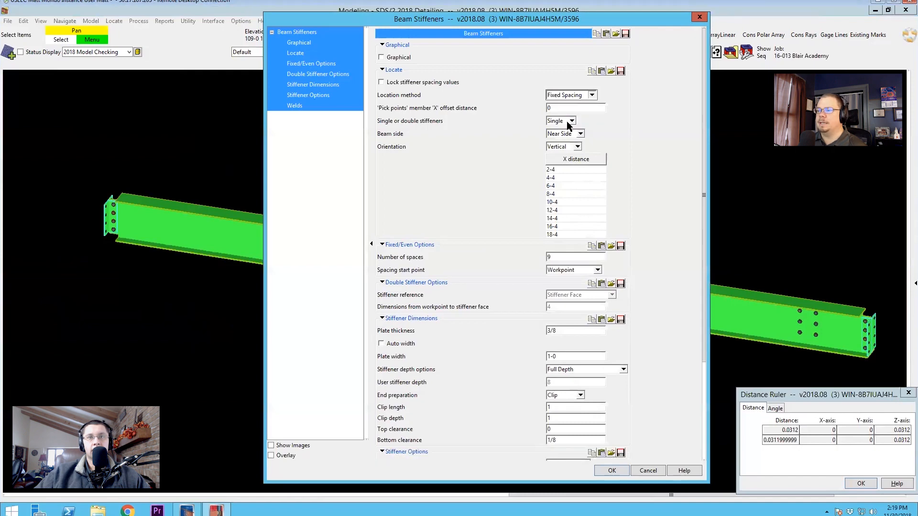
pyautogui.click(592, 95)
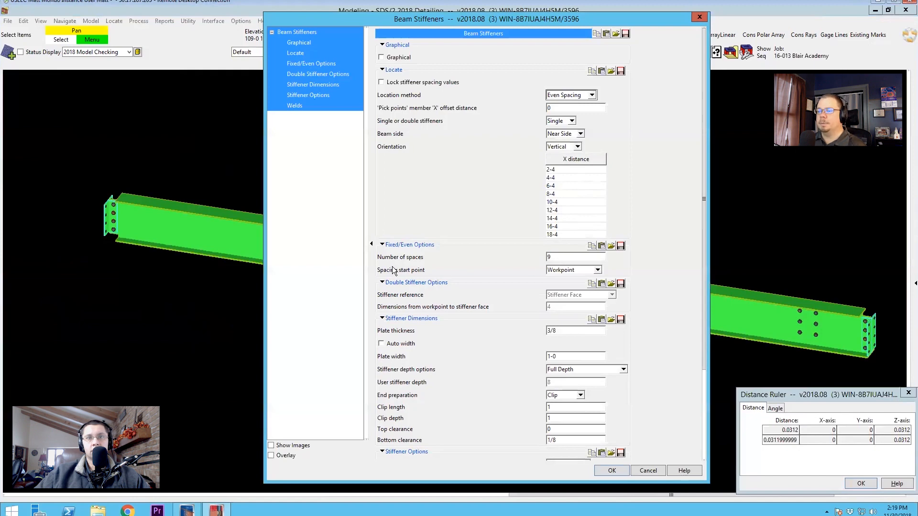
pyautogui.moveTo(451, 267)
pyautogui.write('8')
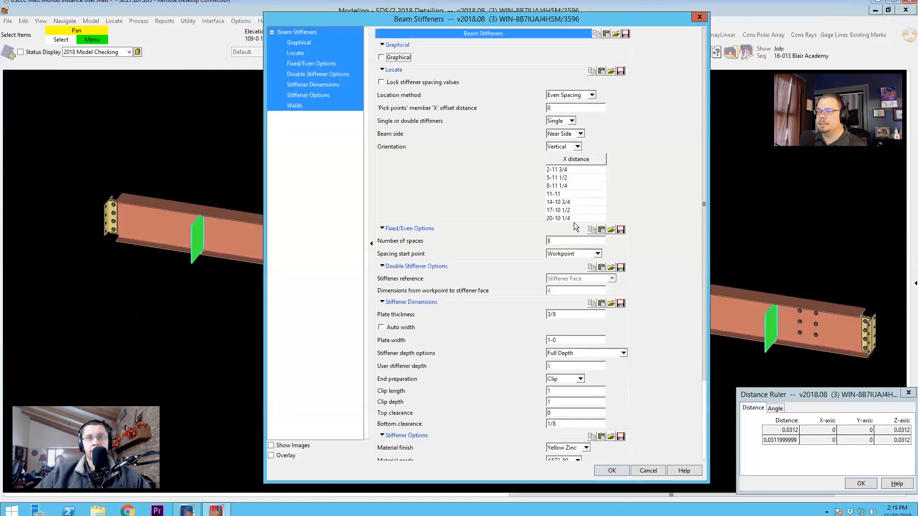
pyautogui.click(580, 133)
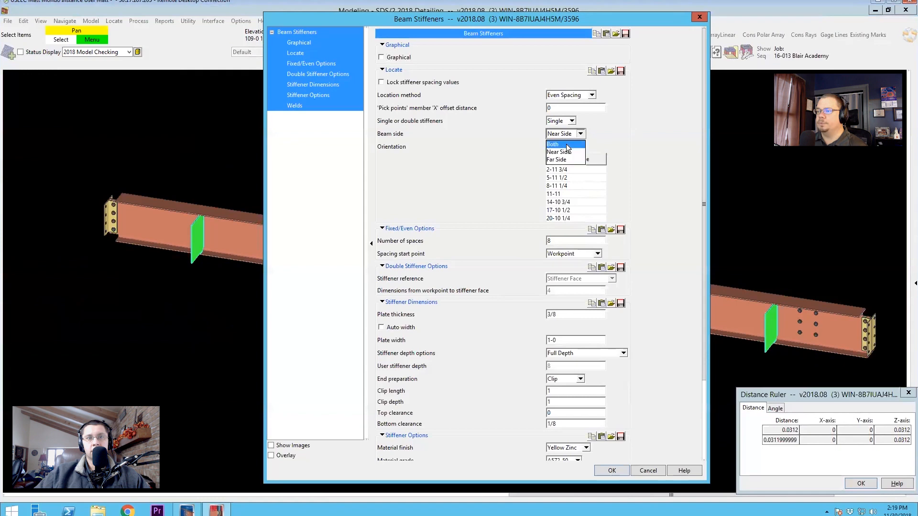
pyautogui.click(552, 144)
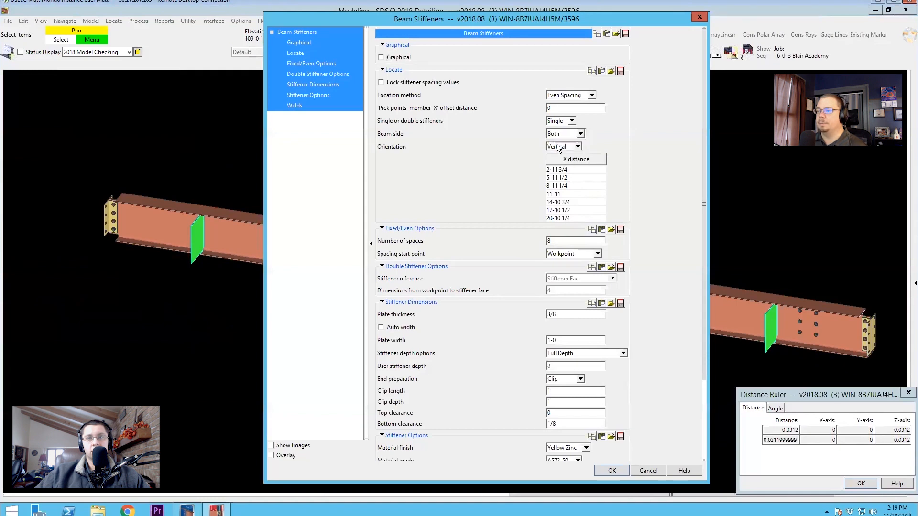
pyautogui.click(610, 470)
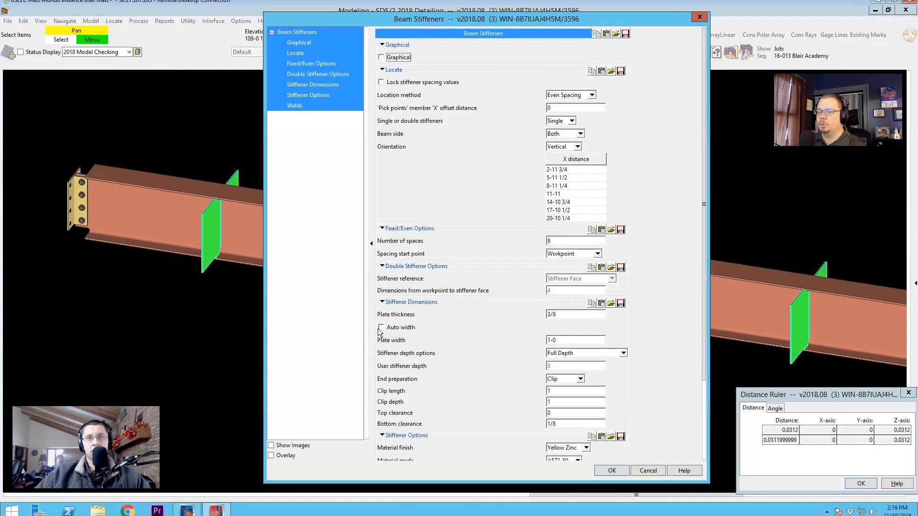
# Step: Turn on Auto width for the stiffener plates, toggling it off and on to compare
pyautogui.click(381, 327)
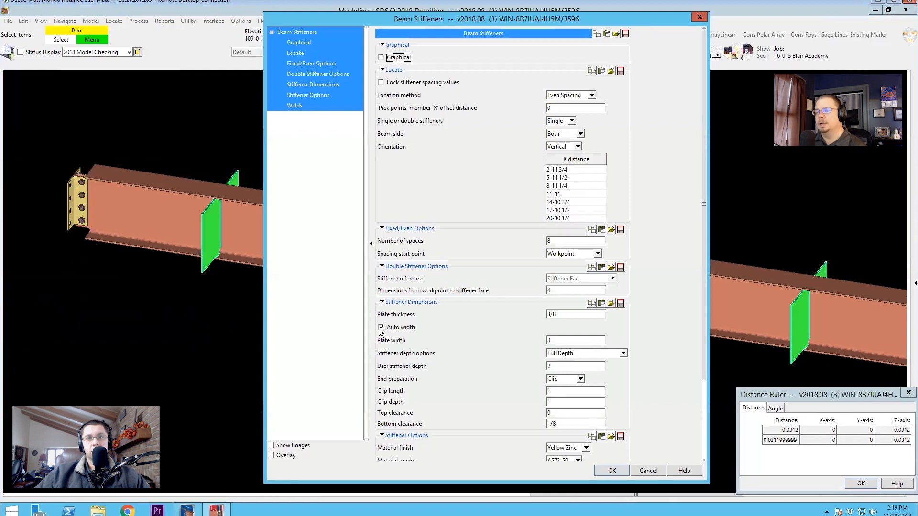
pyautogui.click(610, 470)
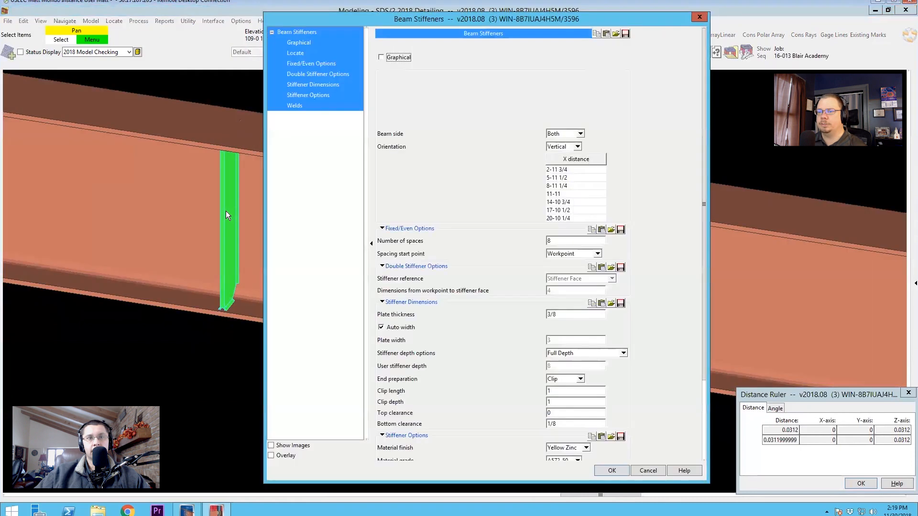
pyautogui.click(295, 53)
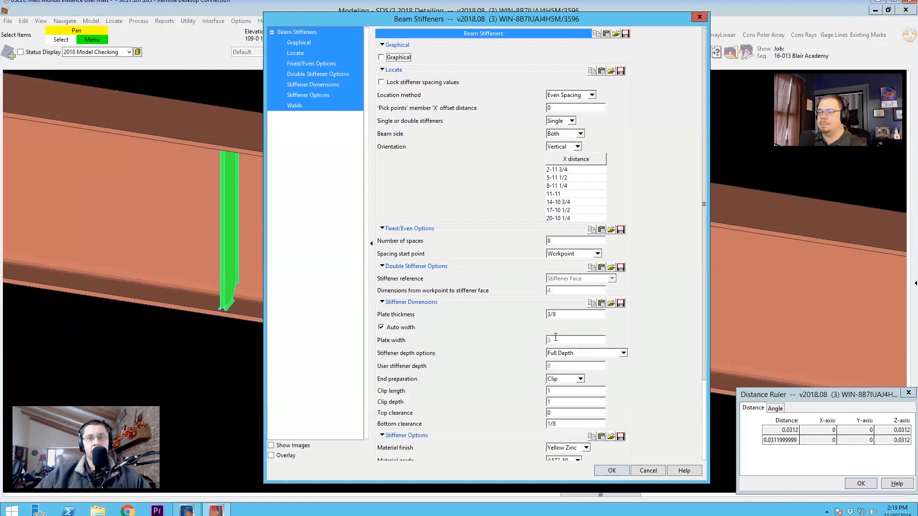
pyautogui.click(381, 327)
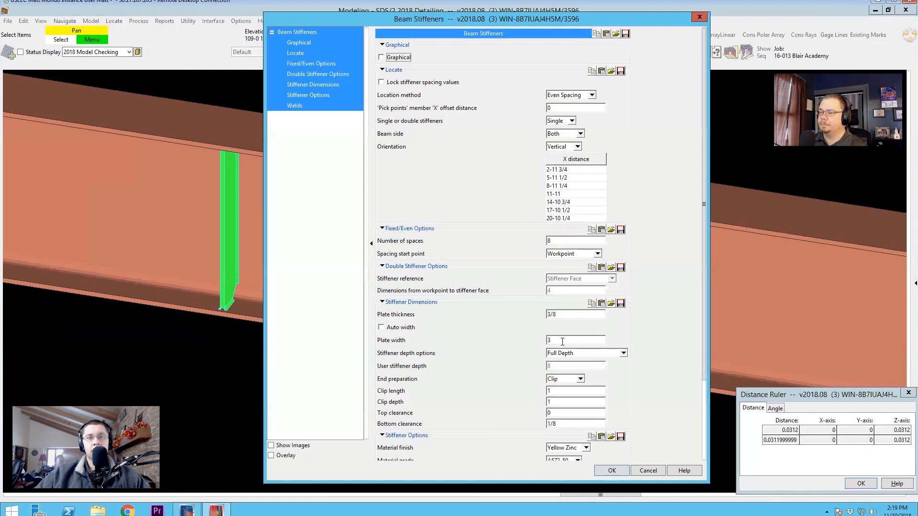
pyautogui.click(381, 327)
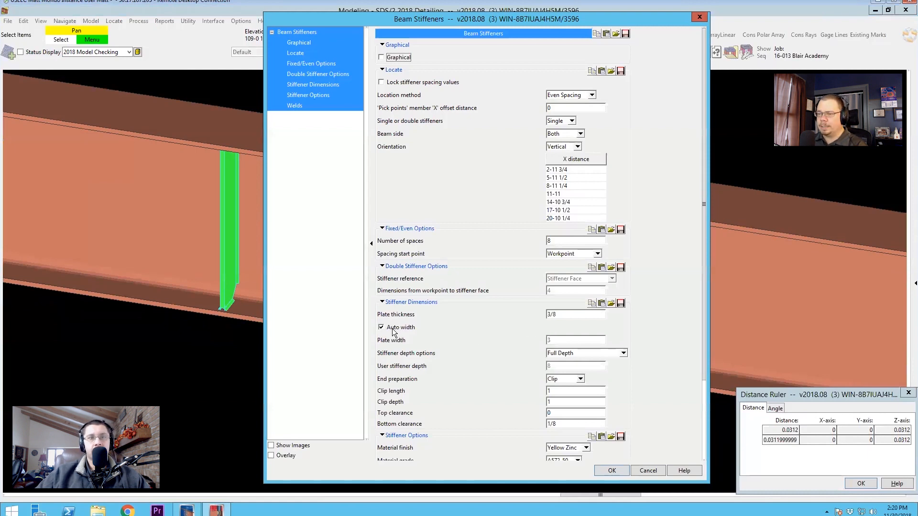
pyautogui.click(611, 470)
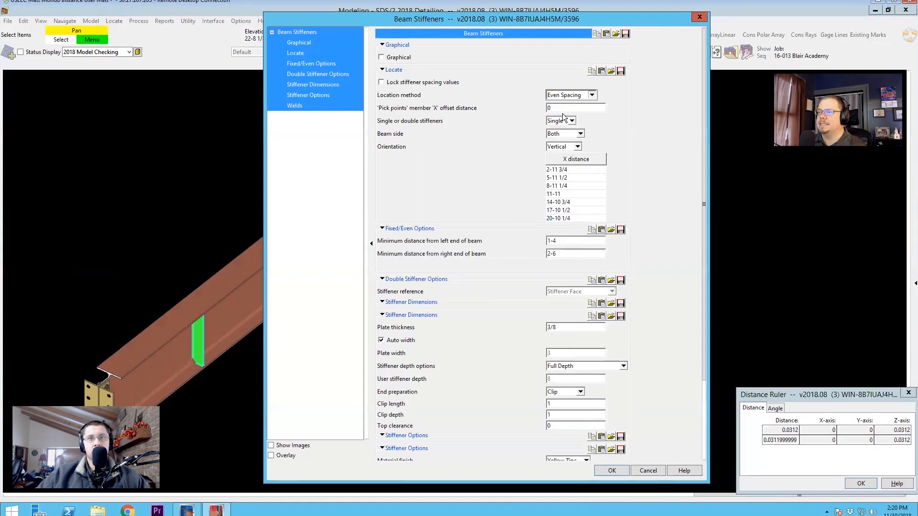
# Step: Accept the Beam Stiffeners settings to place evenly spaced full-depth stiffener plates
pyautogui.click(591, 94)
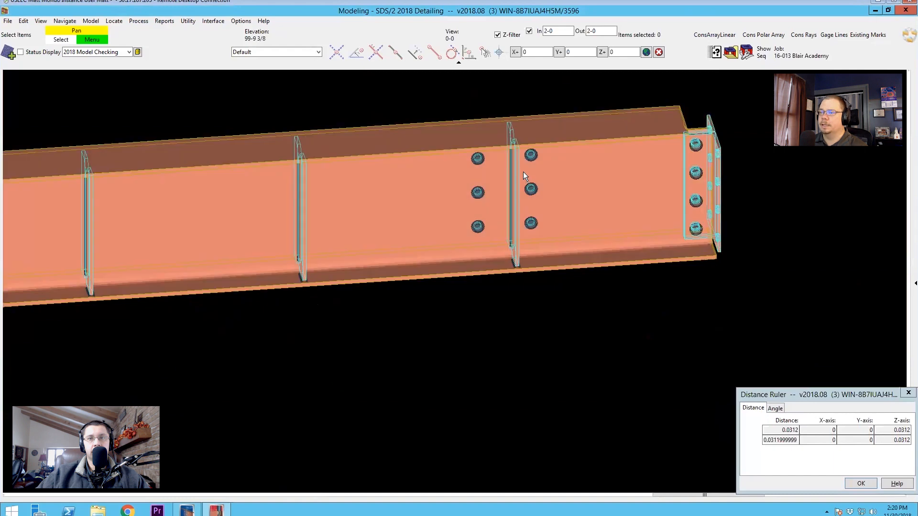
pyautogui.moveTo(518, 174)
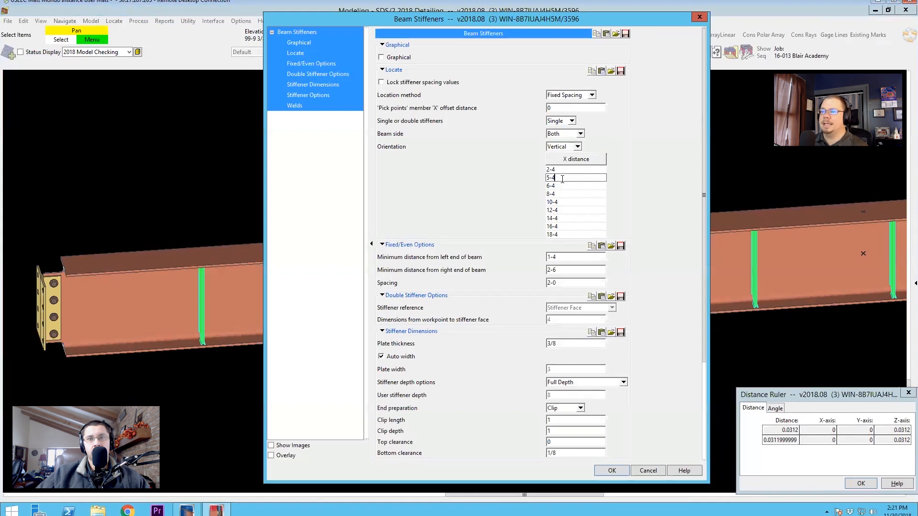
# Step: Use Fixed Spacing for the stiffeners and change the second location to 5-4
pyautogui.click(568, 186)
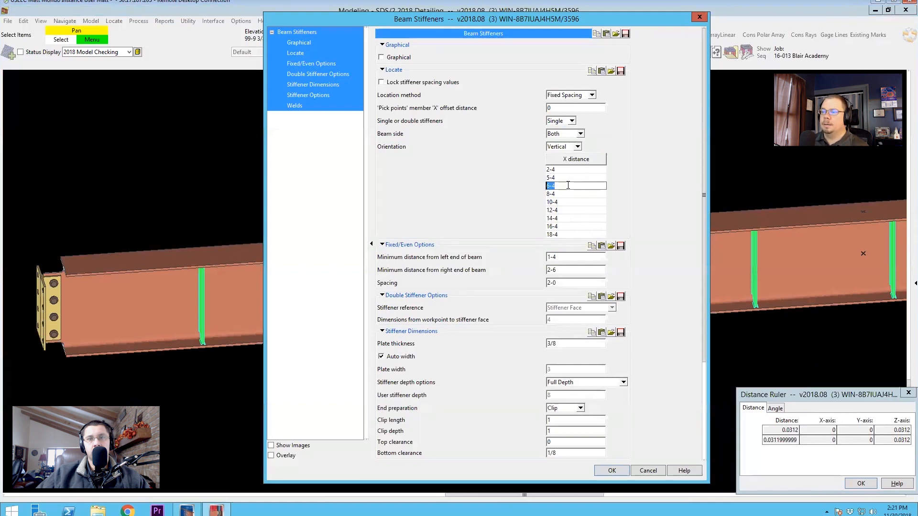
pyautogui.click(611, 470)
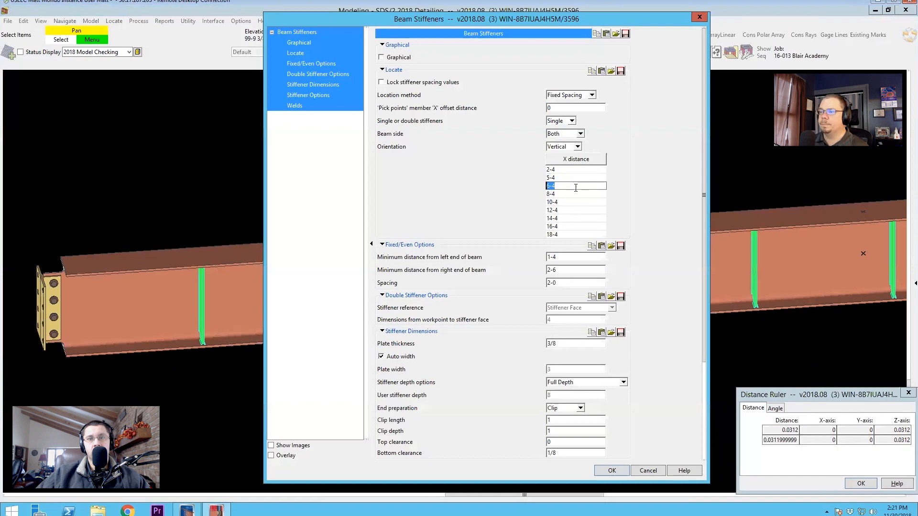
pyautogui.click(381, 82)
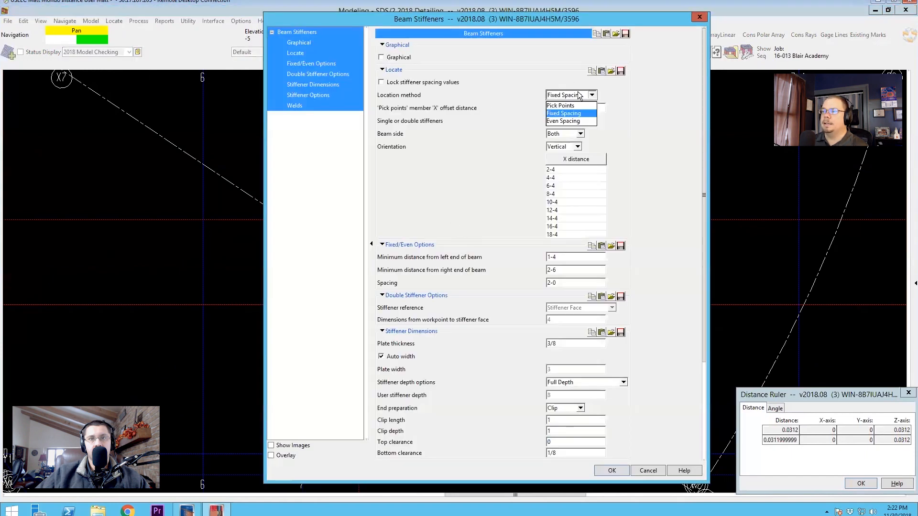
# Step: Locate stiffeners by Pick Points with a 3/16 member X offset, then close settings
pyautogui.click(560, 105)
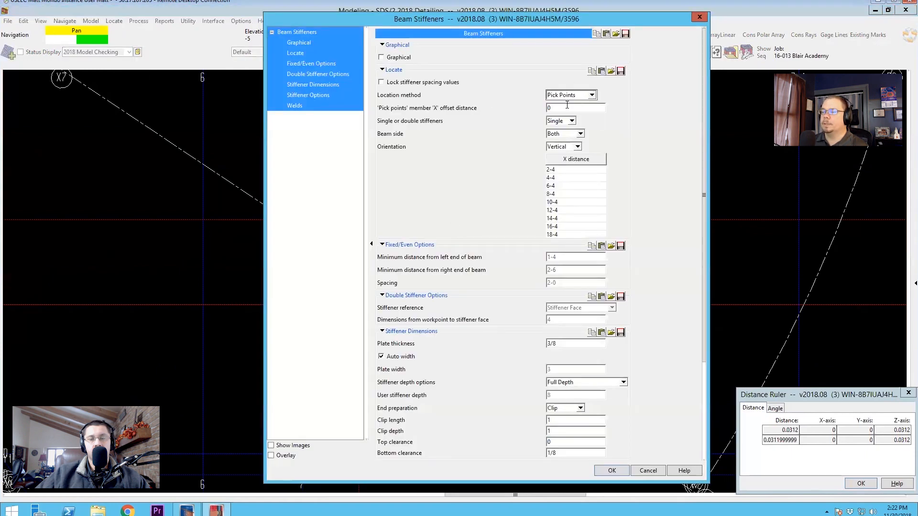
pyautogui.write('3/16')
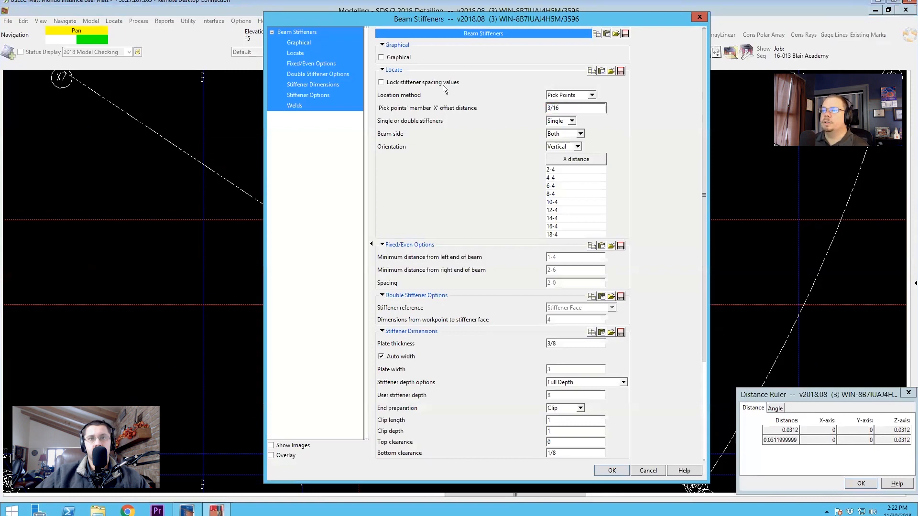
pyautogui.click(575, 108)
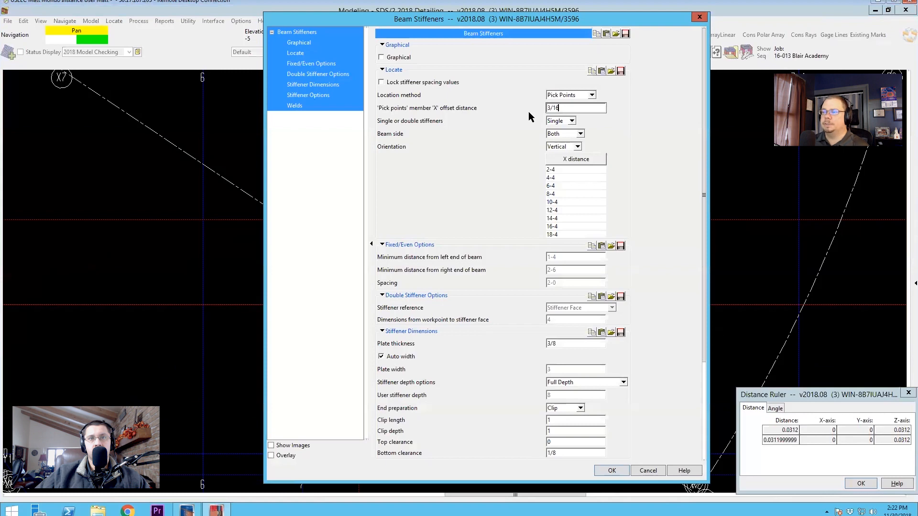
pyautogui.click(611, 471)
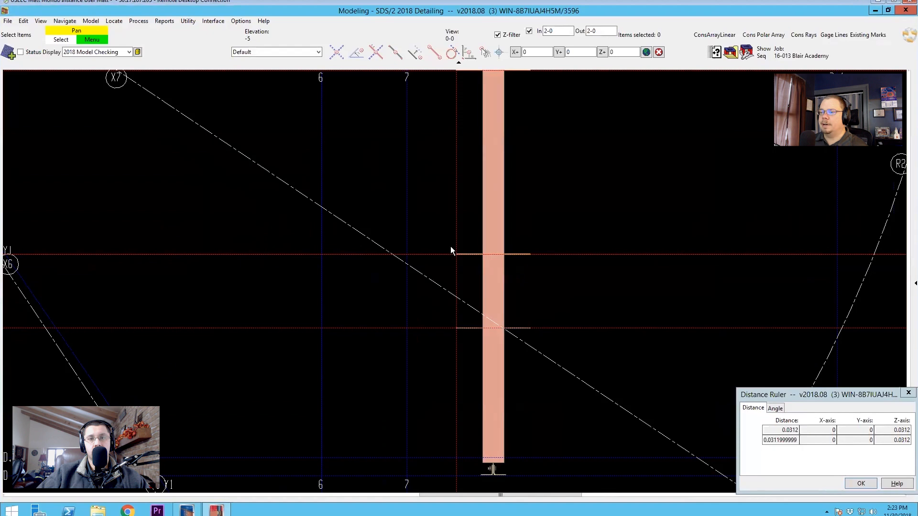
pyautogui.moveTo(469, 263)
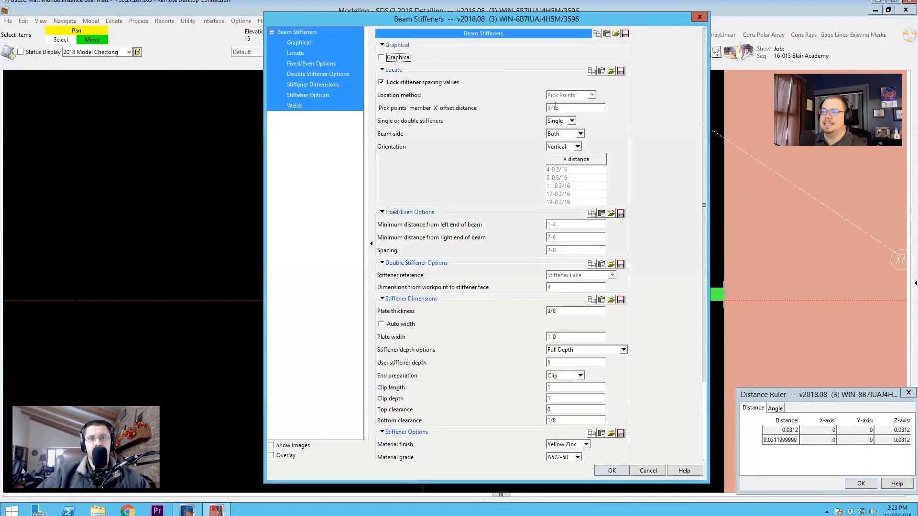
# Step: Set the member X offset to 0 and uncheck Lock stiffener spacing values
pyautogui.click(574, 107)
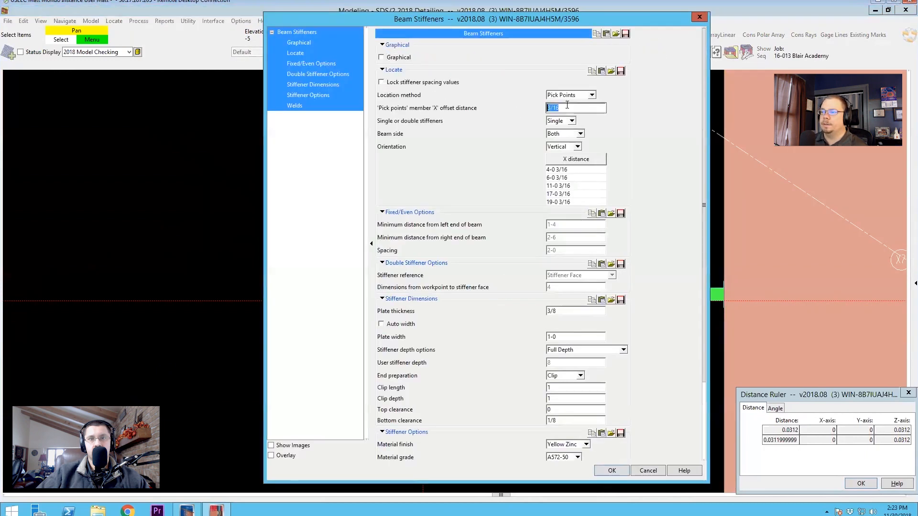
pyautogui.write('0')
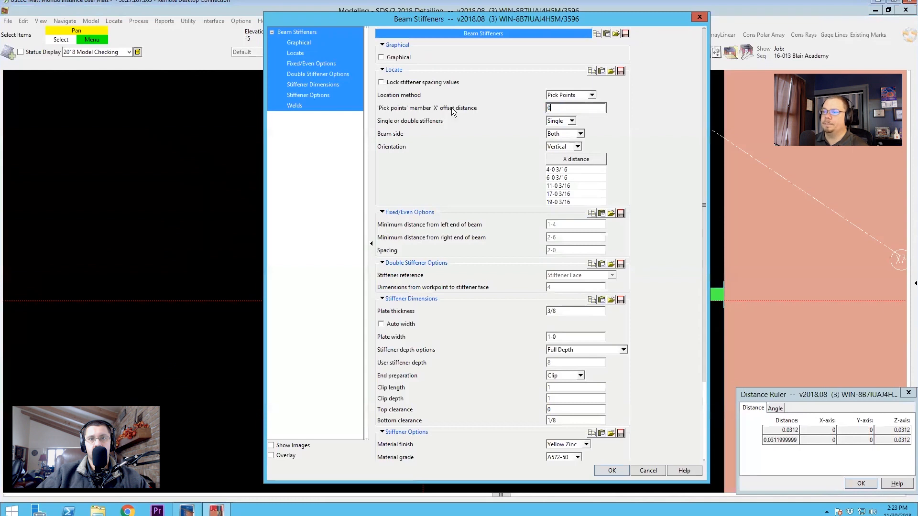
pyautogui.click(381, 82)
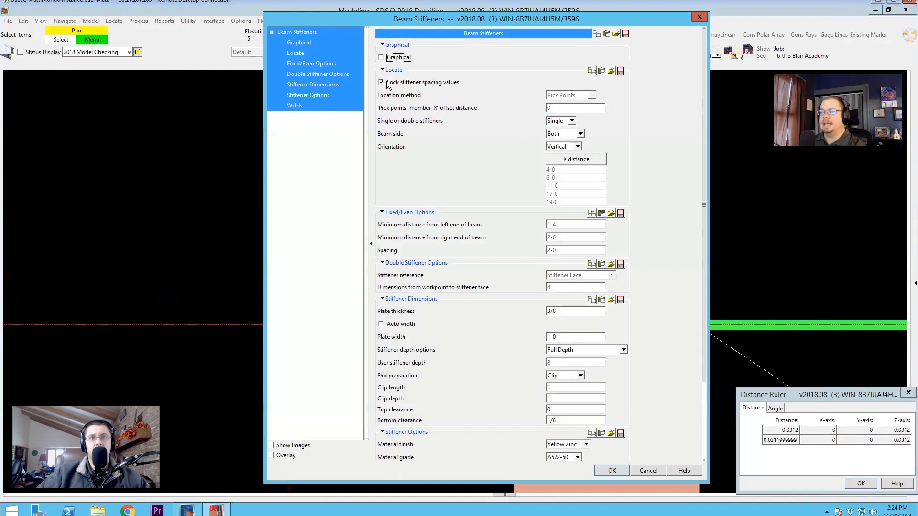
pyautogui.click(381, 82)
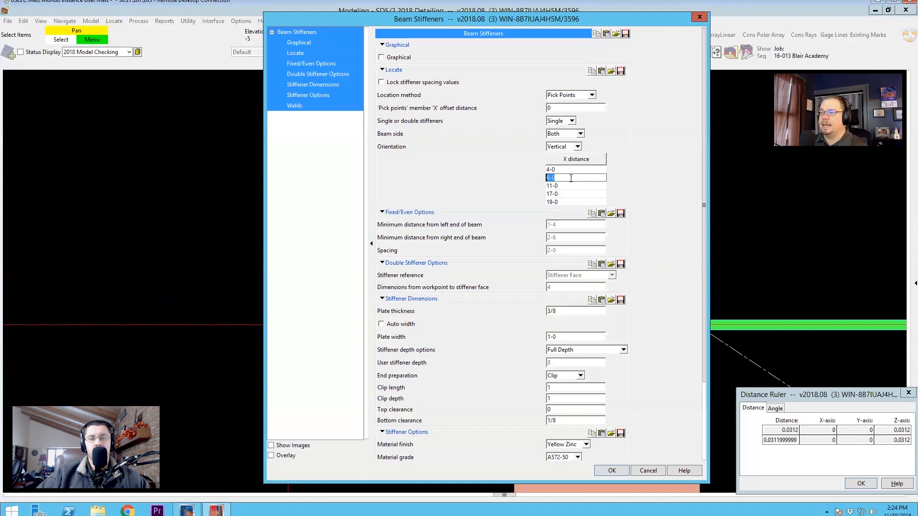
# Step: Delete the 6-0 stiffener location row and re-check the spacing lock
pyautogui.rightClick(571, 177)
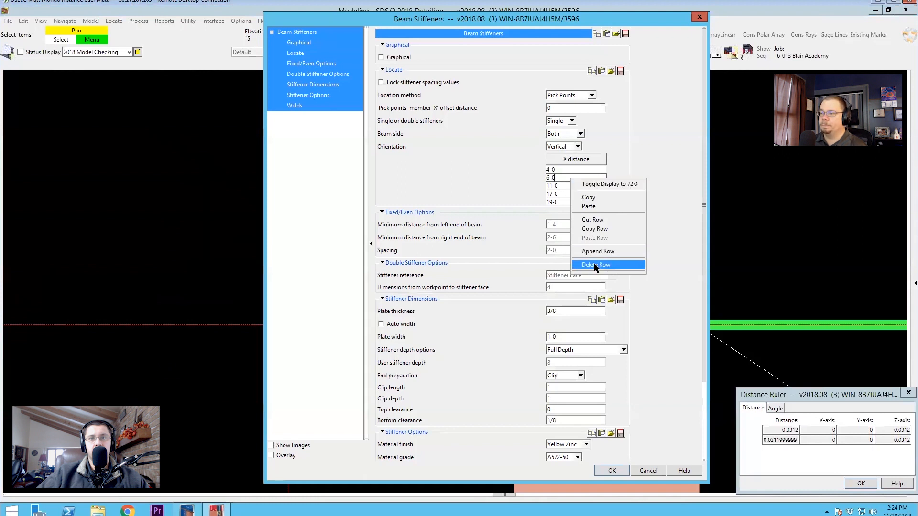
pyautogui.click(597, 264)
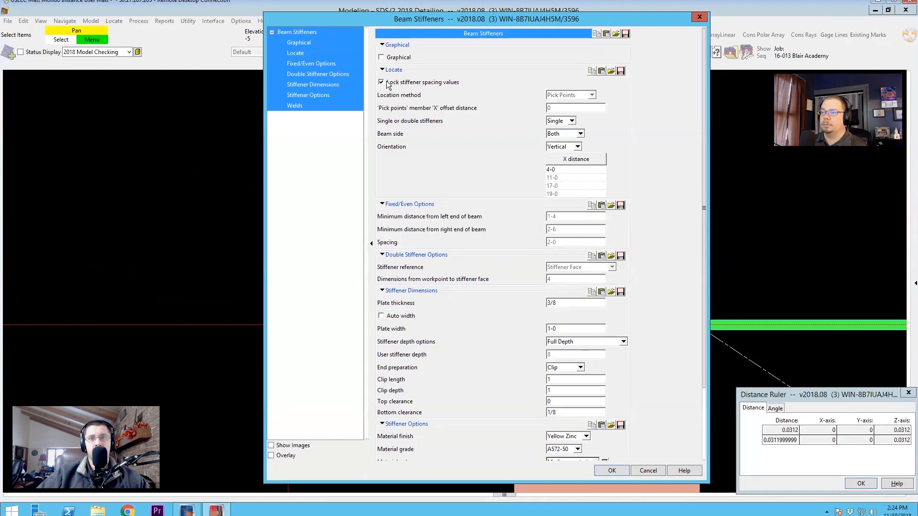
pyautogui.click(611, 470)
pyautogui.write('5')
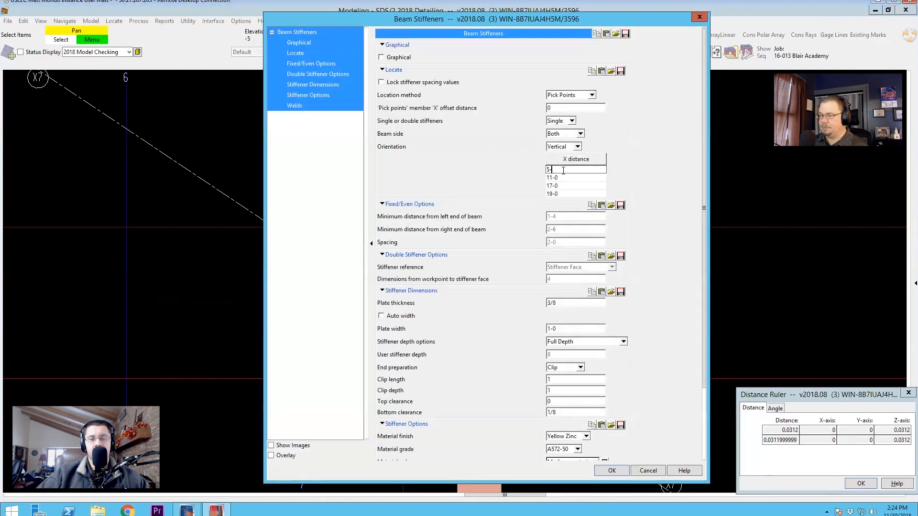
# Step: Change the first stiffener location to 5-0, relock spacing, and apply to the beam
pyautogui.write('-0')
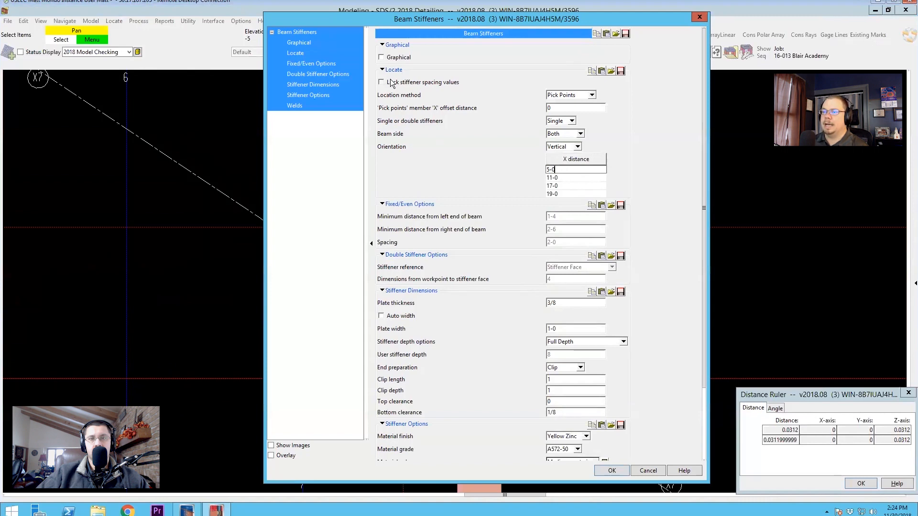
pyautogui.click(381, 82)
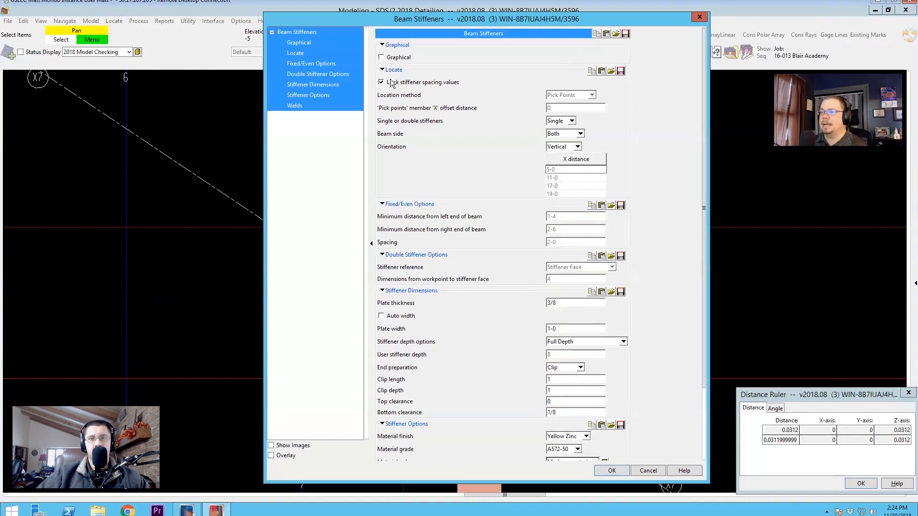
pyautogui.click(610, 470)
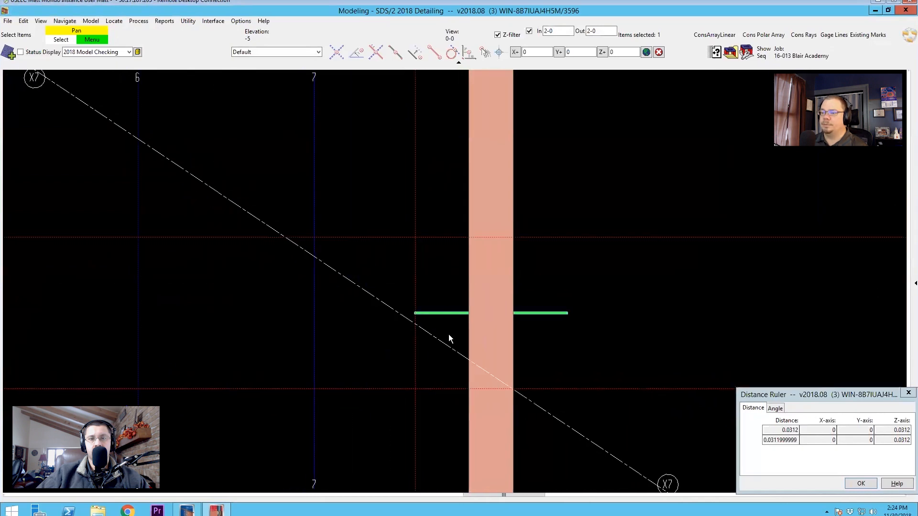
# Step: Open the settings of the stiffener set at 4-0, 6-0 and 11-0
pyautogui.click(443, 319)
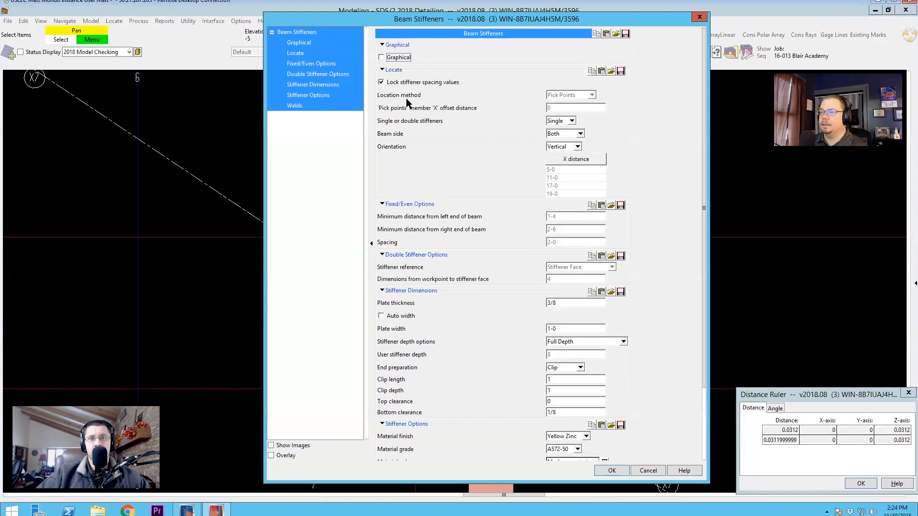
pyautogui.click(381, 82)
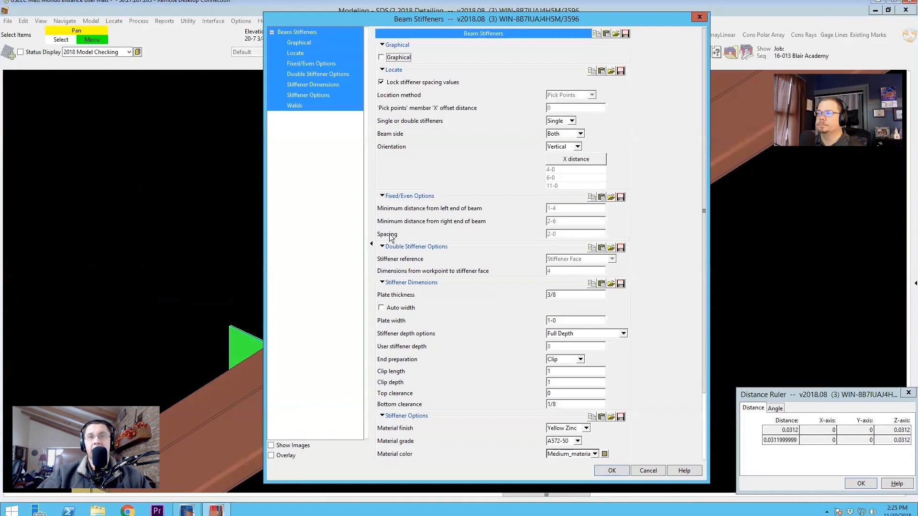
pyautogui.moveTo(389, 239)
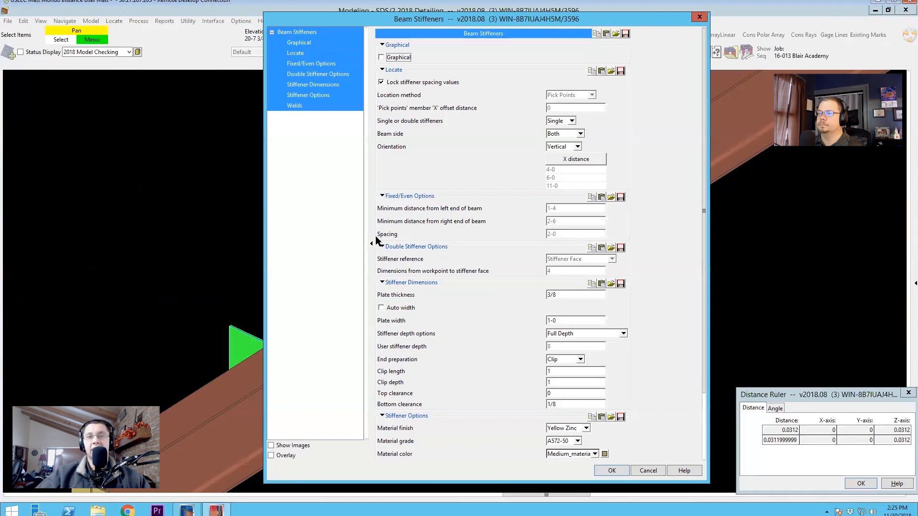
pyautogui.moveTo(379, 231)
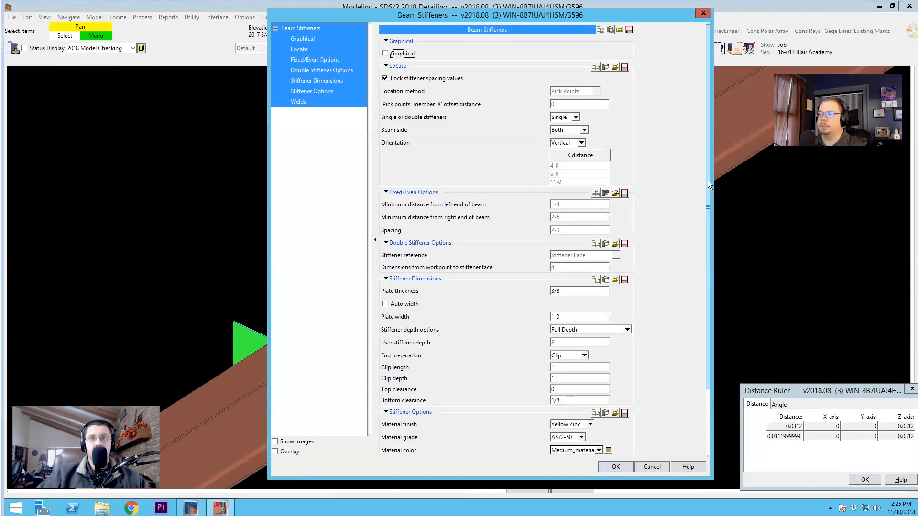
# Step: Set stiffener depth to Top Flange User Depth with a user depth of 4
pyautogui.scroll(-3)
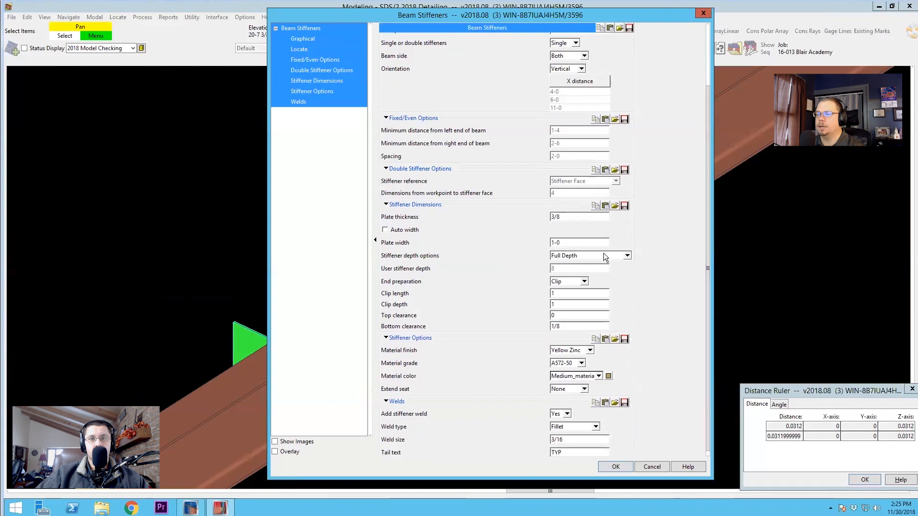
pyautogui.click(626, 256)
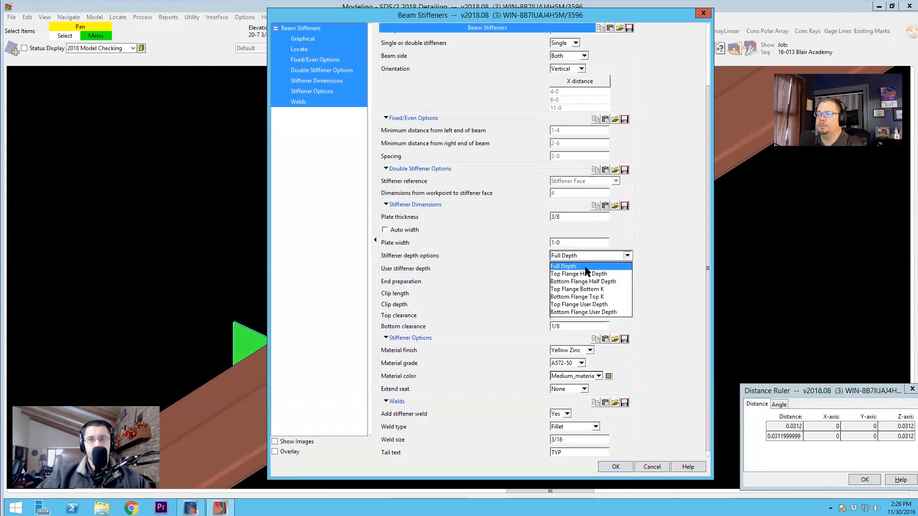
pyautogui.moveTo(582, 281)
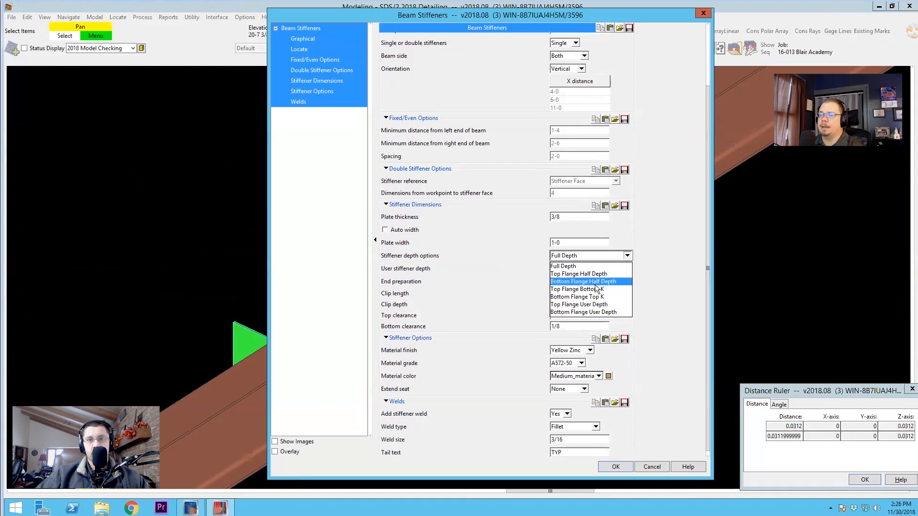
pyautogui.moveTo(576, 289)
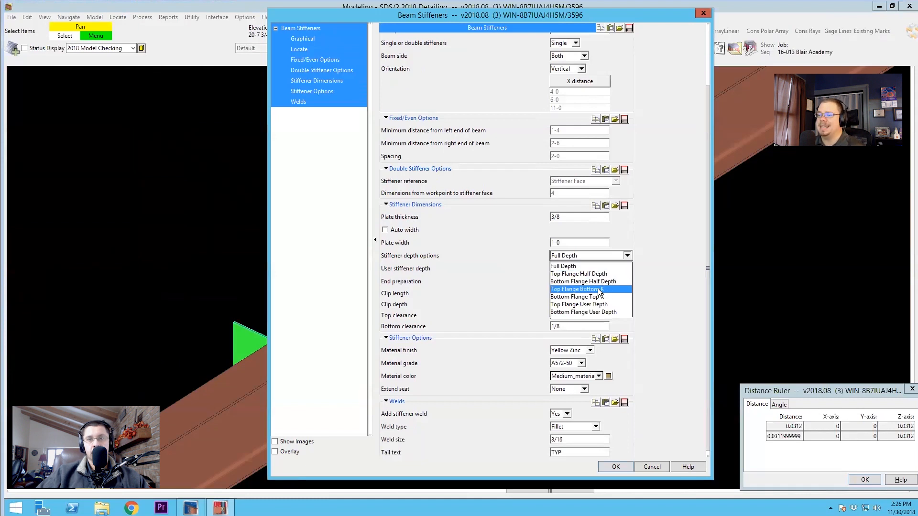
pyautogui.moveTo(584, 305)
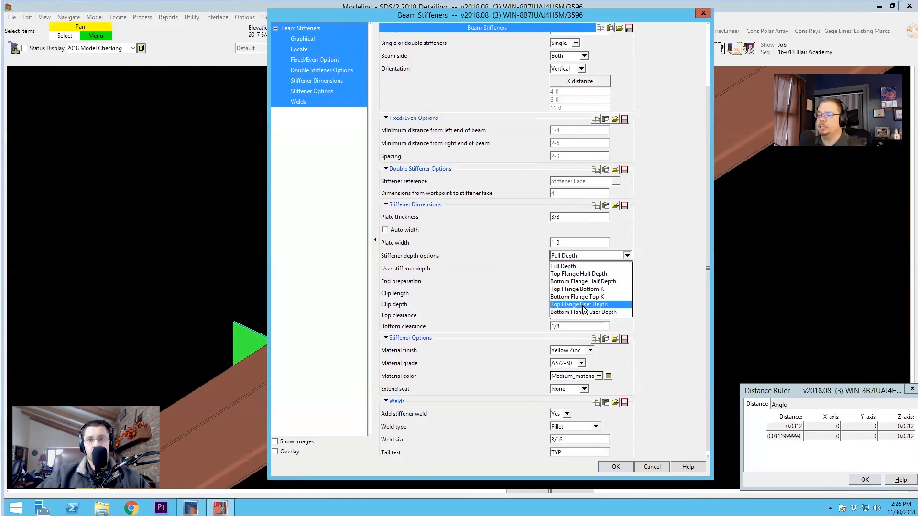
pyautogui.moveTo(583, 312)
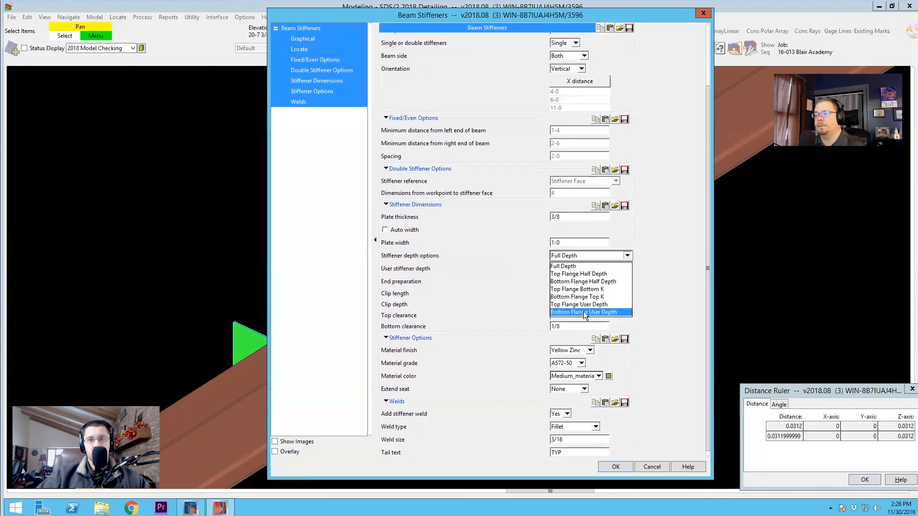
pyautogui.click(582, 312)
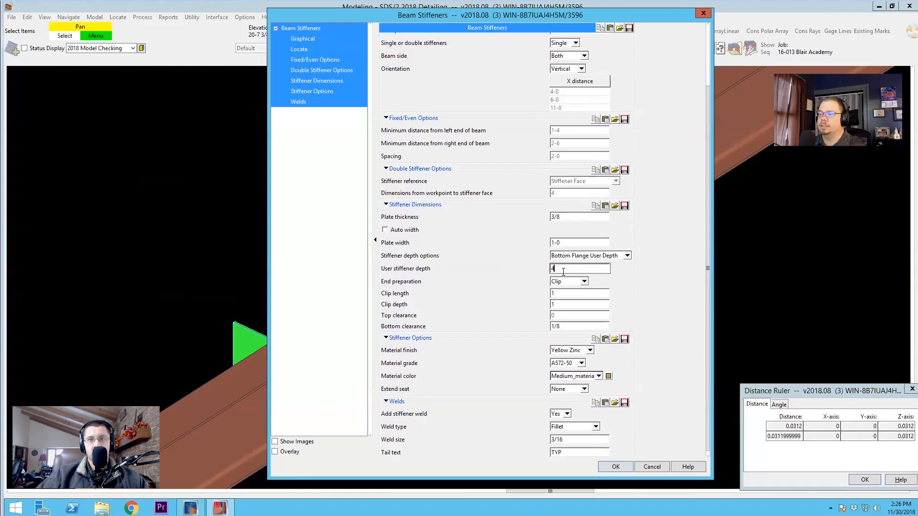
pyautogui.click(615, 467)
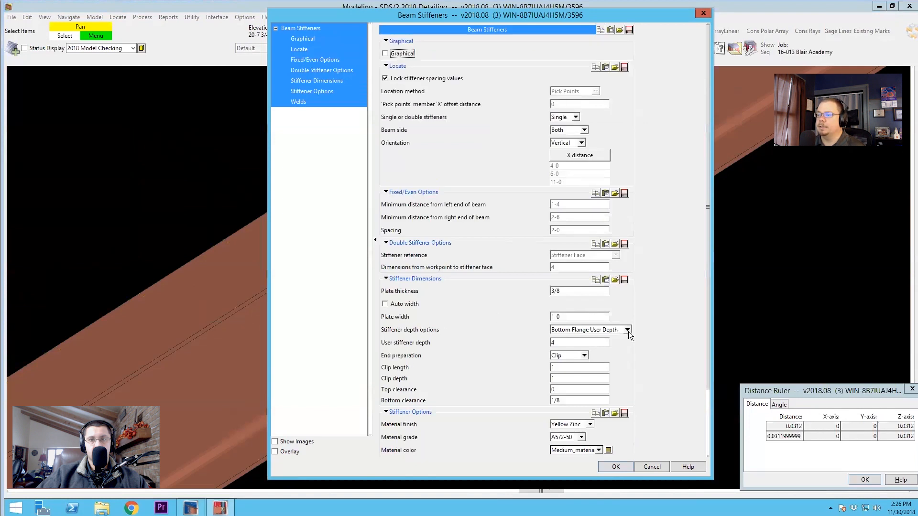
pyautogui.click(626, 330)
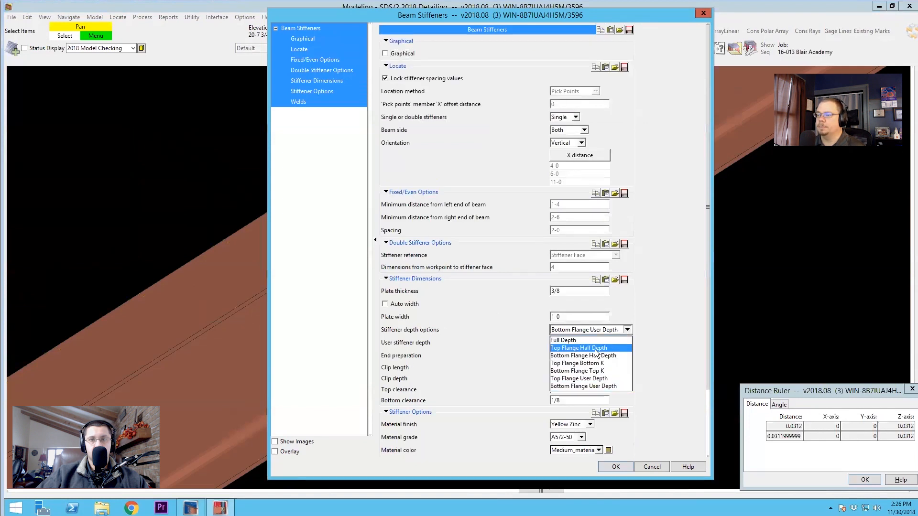
pyautogui.click(579, 378)
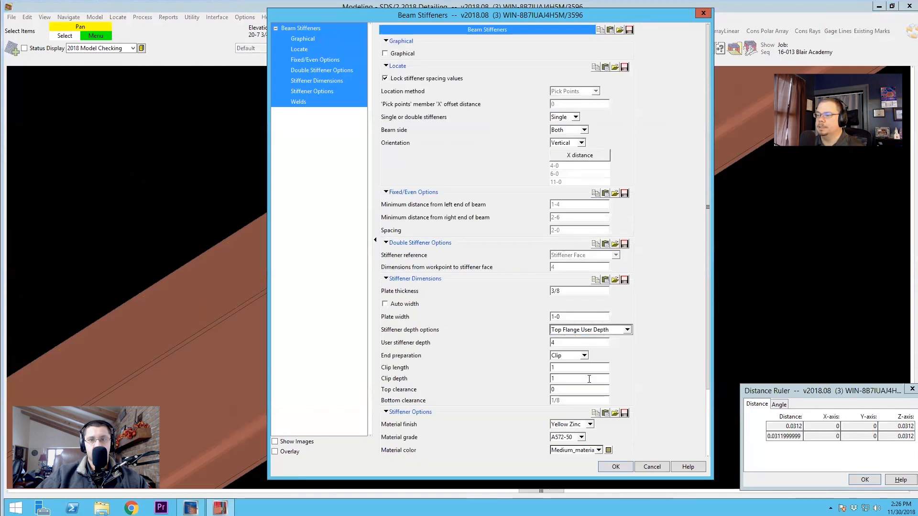
pyautogui.click(615, 467)
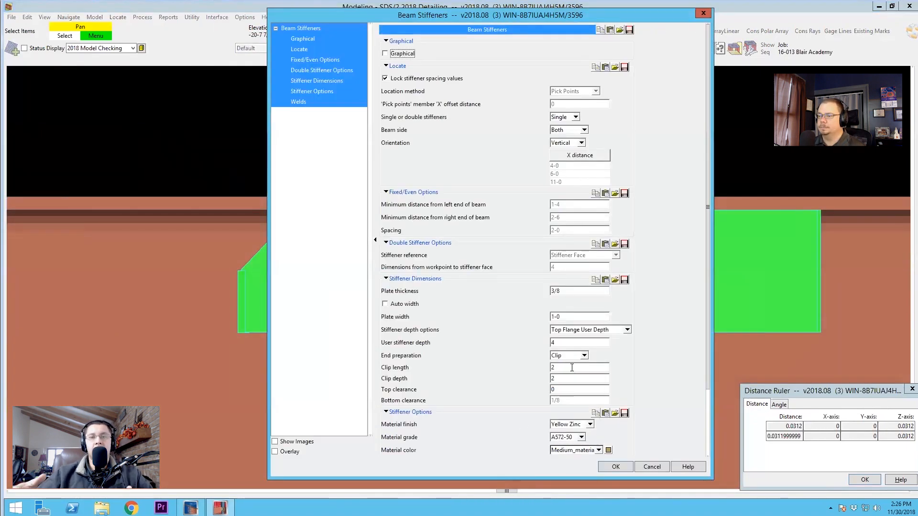
# Step: Apply the edited clip length and depth so short top-flange stiffeners appear
pyautogui.click(614, 466)
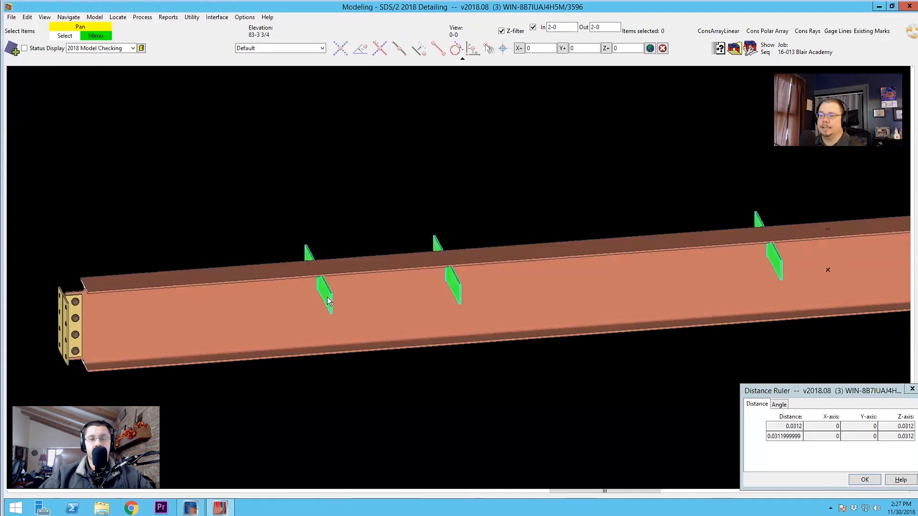
pyautogui.rightClick(328, 302)
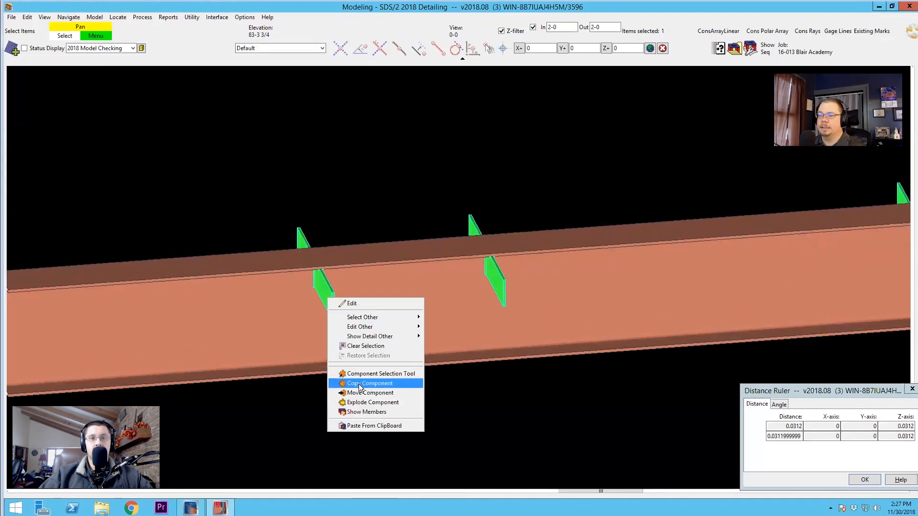
pyautogui.click(369, 383)
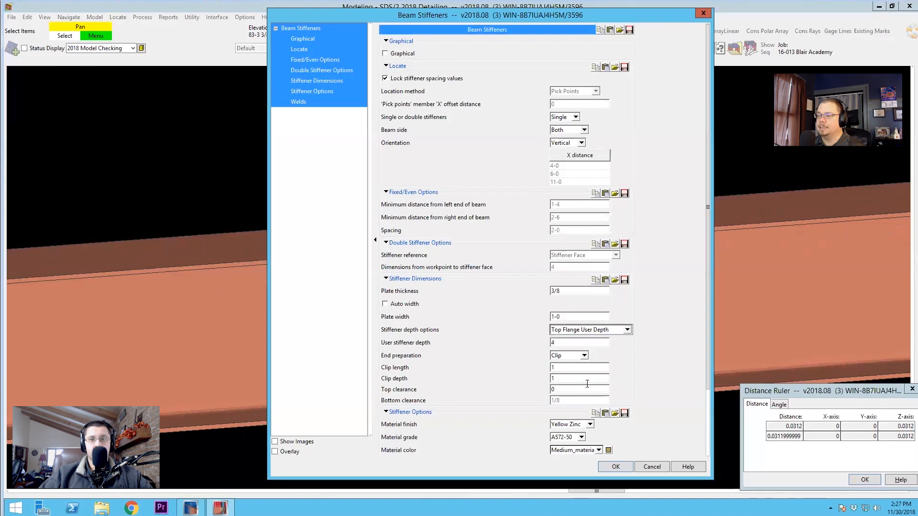
pyautogui.click(615, 466)
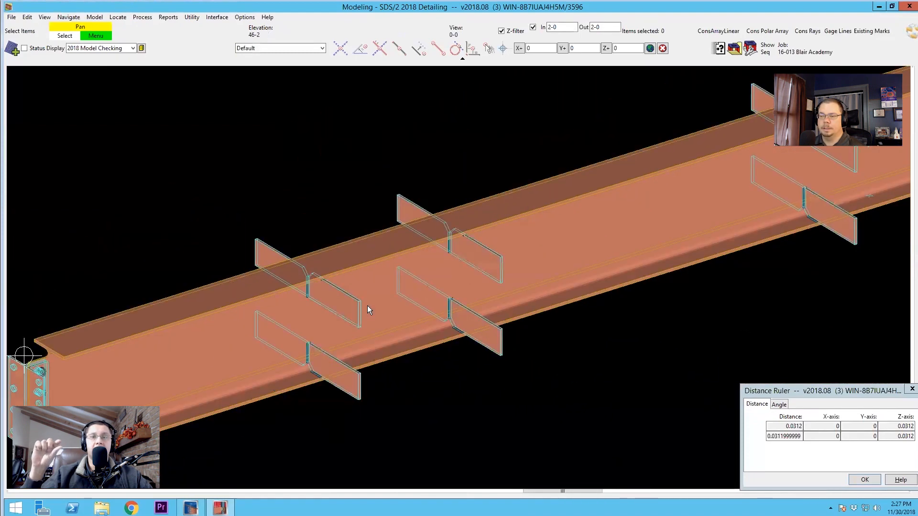
pyautogui.moveTo(344, 309)
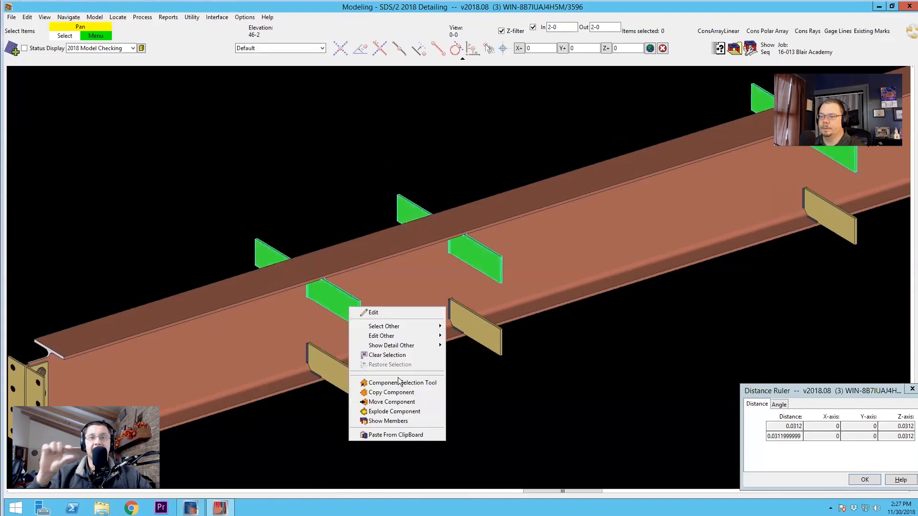
# Step: Open one beam stiffener's settings for editing
pyautogui.click(392, 392)
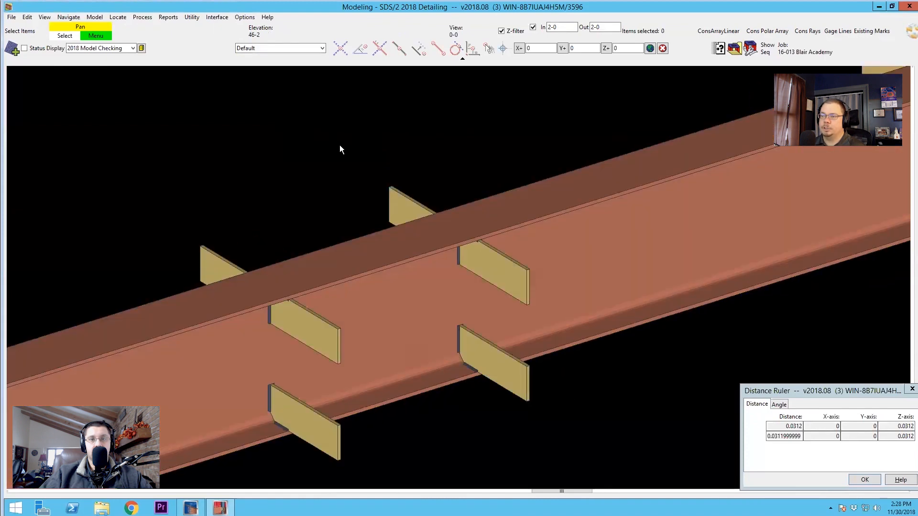
pyautogui.moveTo(392, 138)
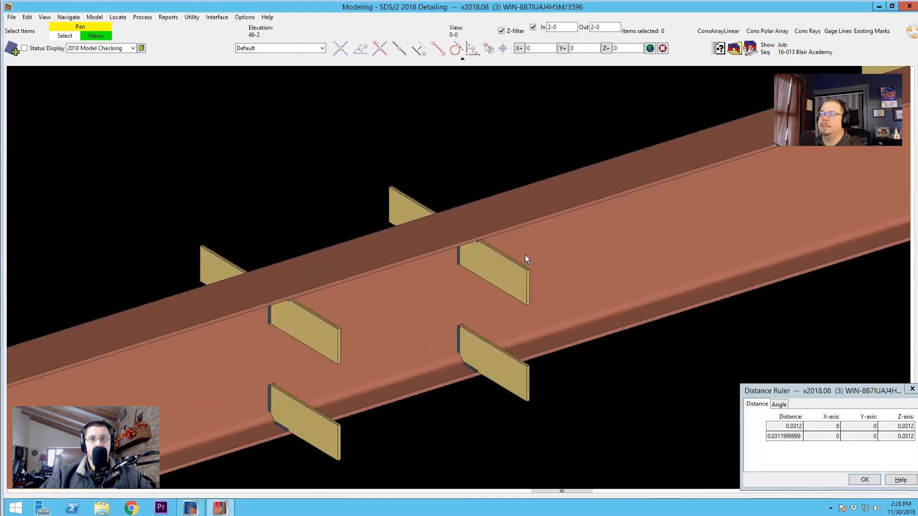
pyautogui.moveTo(120, 60)
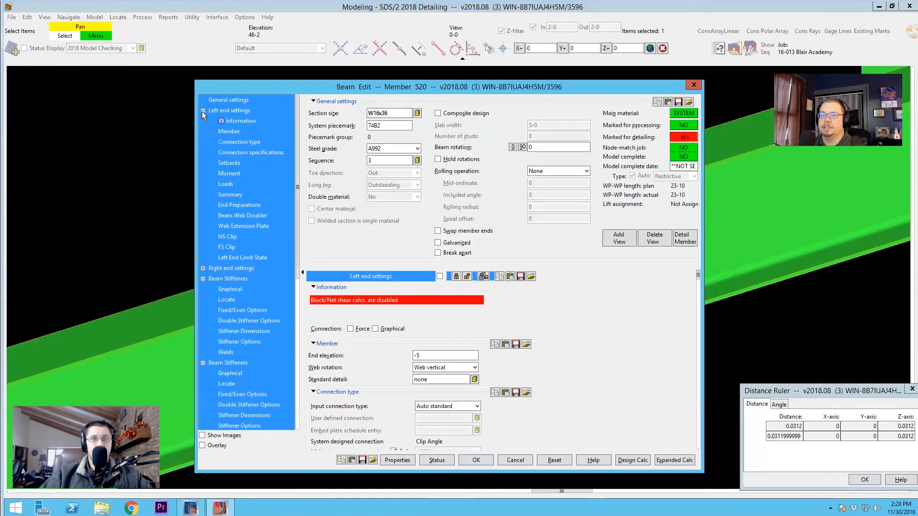
# Step: Collapse the left end settings and open a Beam Stiffeners group's dialog
pyautogui.click(202, 110)
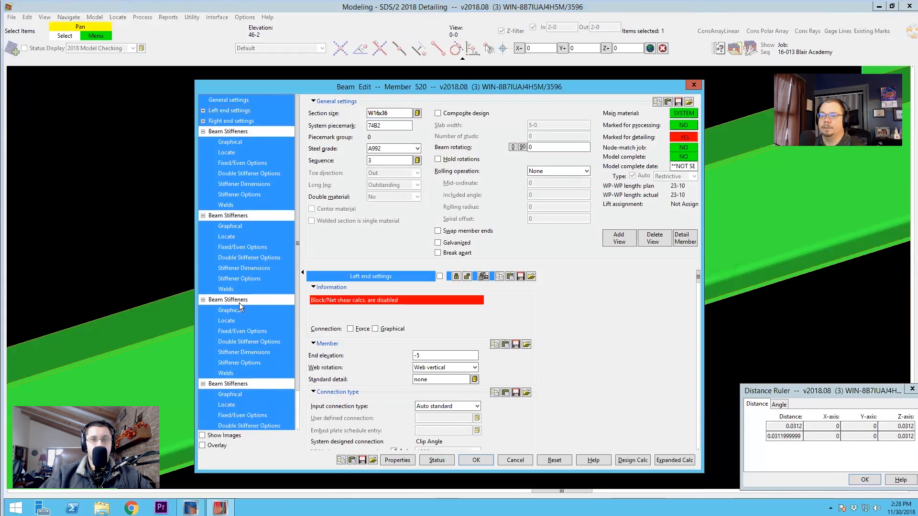
pyautogui.click(229, 309)
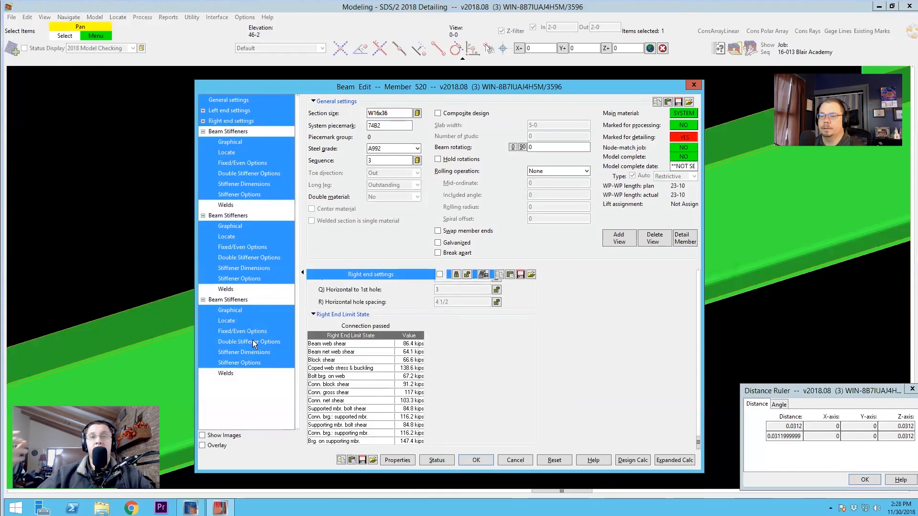
pyautogui.rightClick(252, 342)
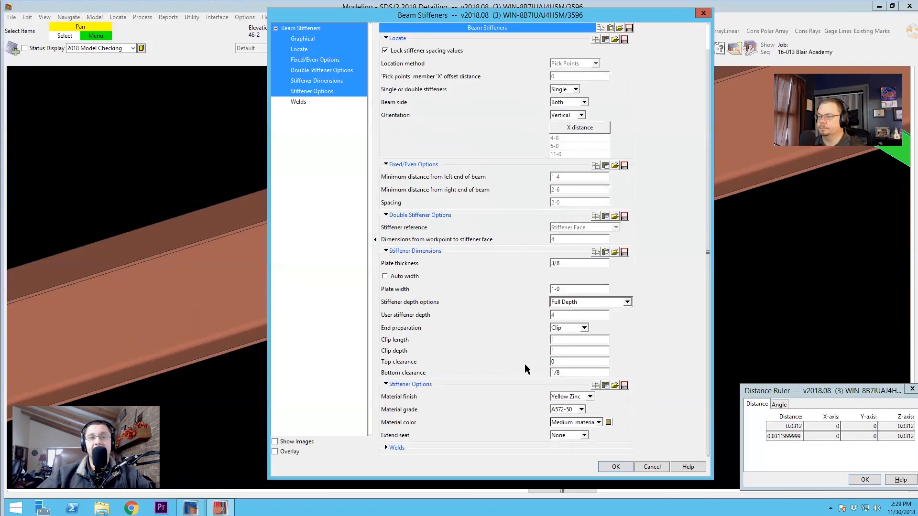
# Step: Expand the stiffener welds and check the weld type list showing a 3/16 fillet
pyautogui.click(615, 467)
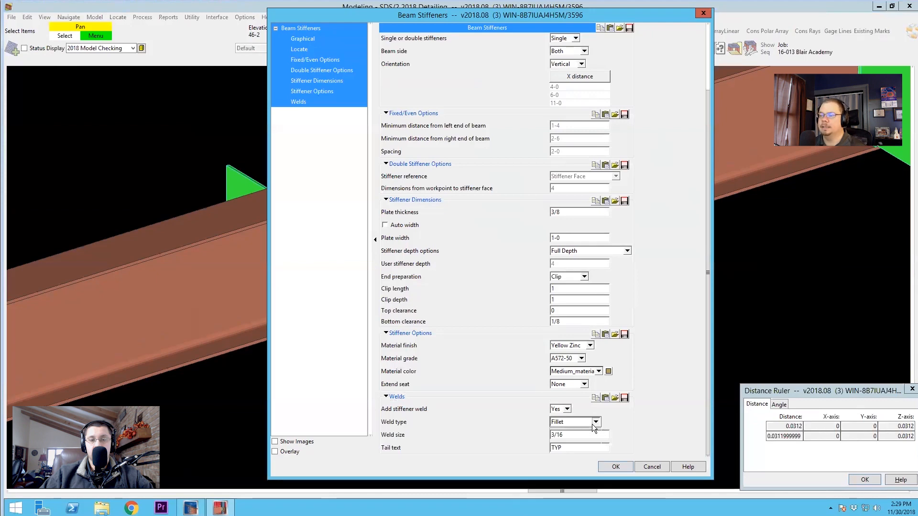
pyautogui.click(595, 422)
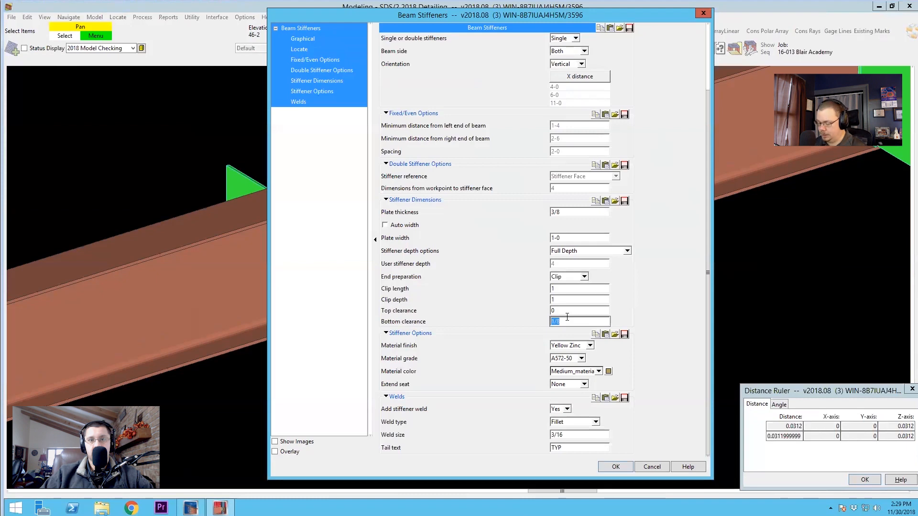
# Step: Preview a 1 inch bottom clearance, then set it back to 1/8
pyautogui.write('1')
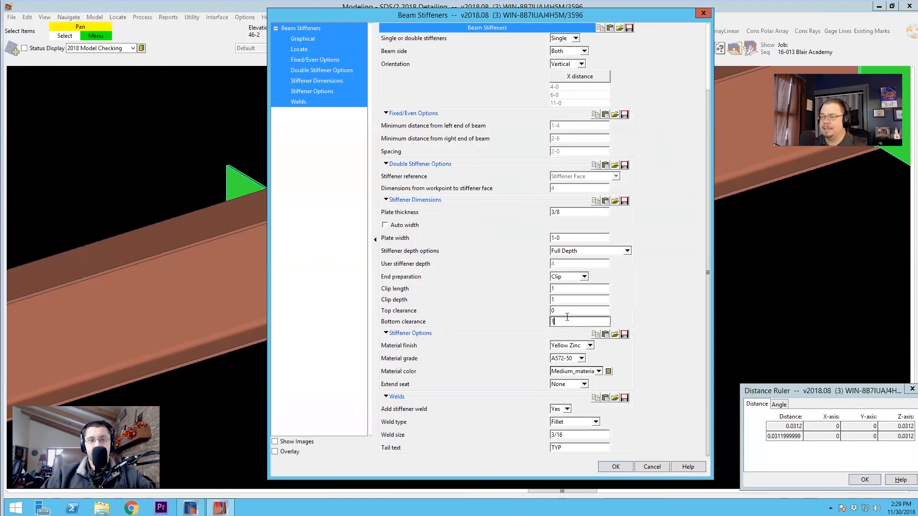
pyautogui.click(615, 466)
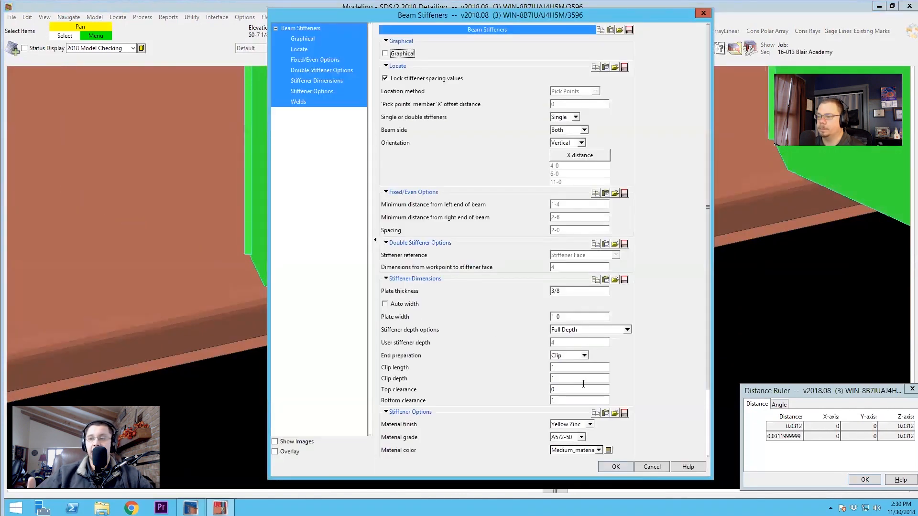
pyautogui.write('/8')
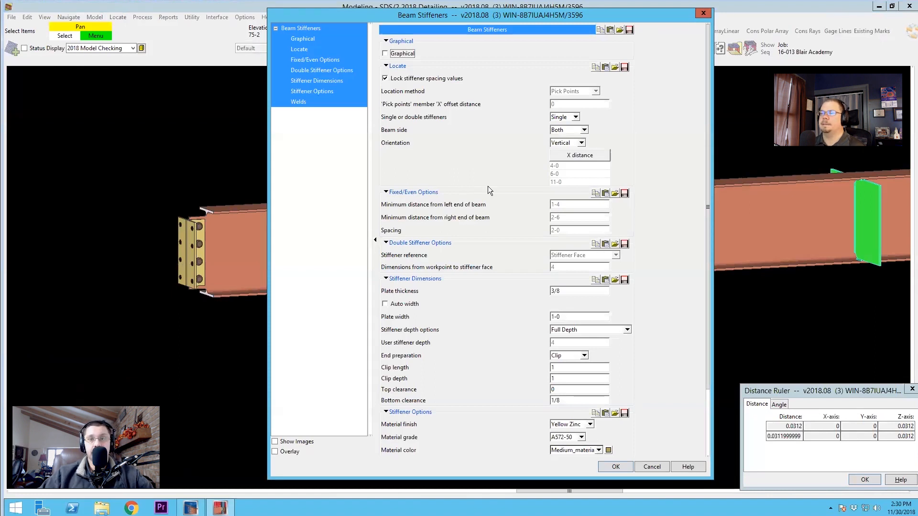
pyautogui.moveTo(482, 188)
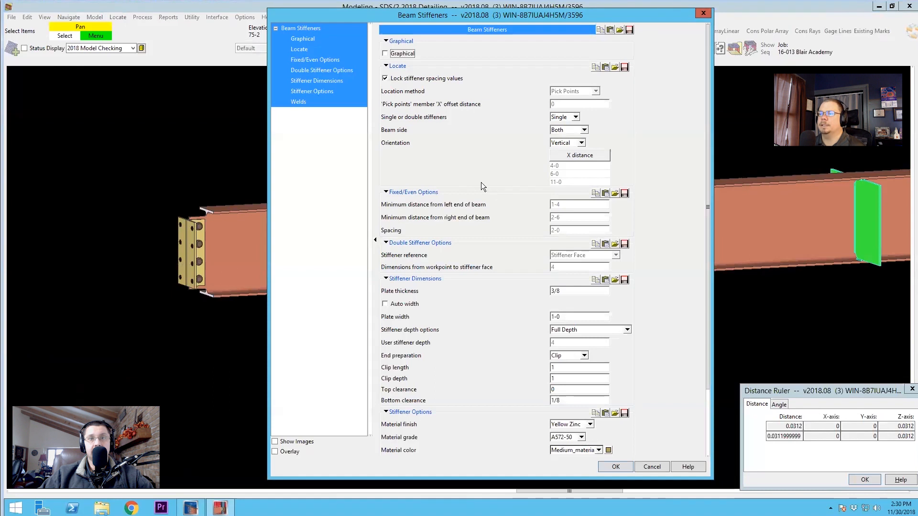
pyautogui.moveTo(432, 203)
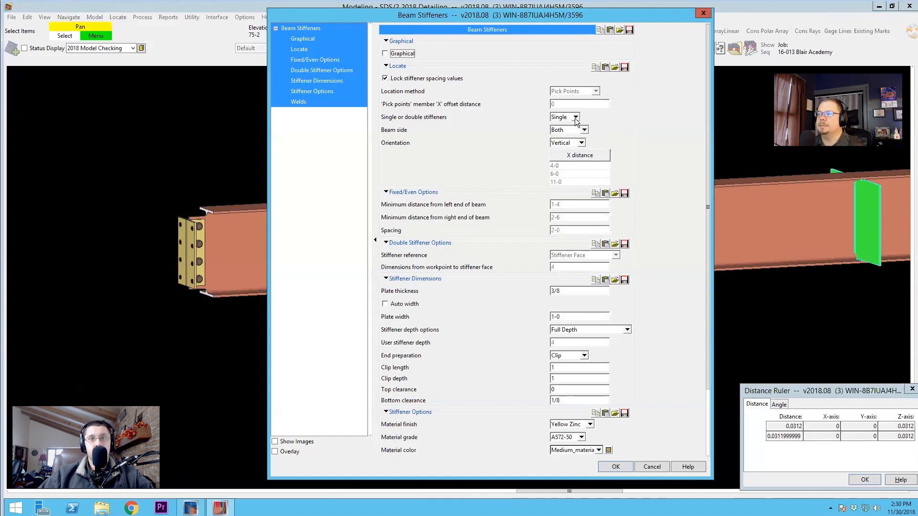
# Step: Make the stiffeners double, keeping the stiffener face as reference
pyautogui.click(574, 117)
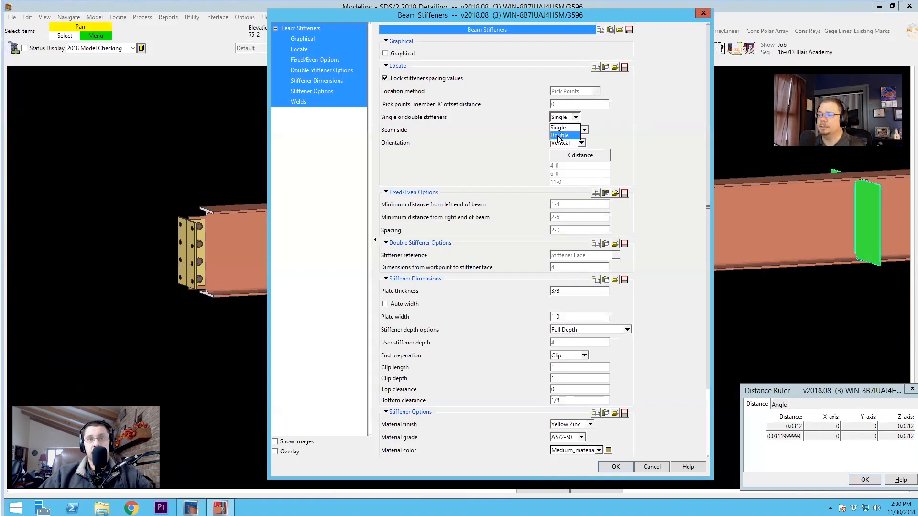
pyautogui.click(559, 135)
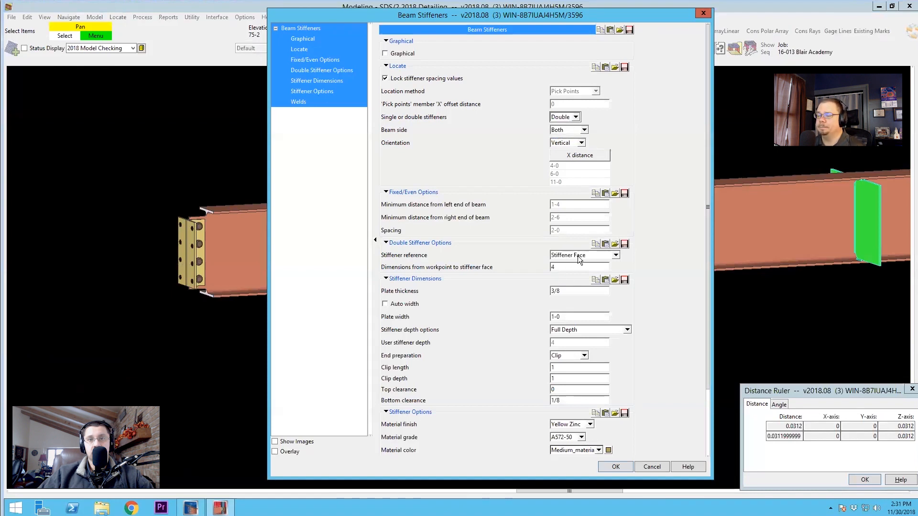
pyautogui.click(615, 255)
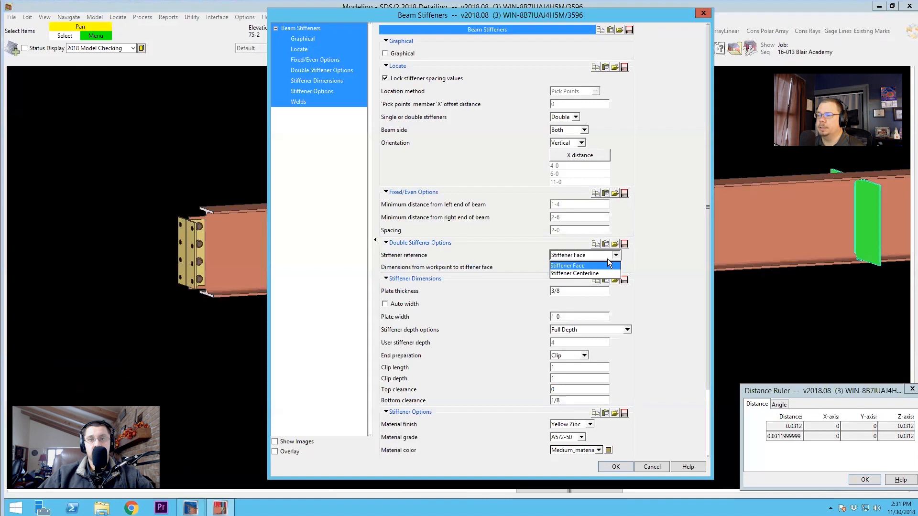
pyautogui.moveTo(574, 274)
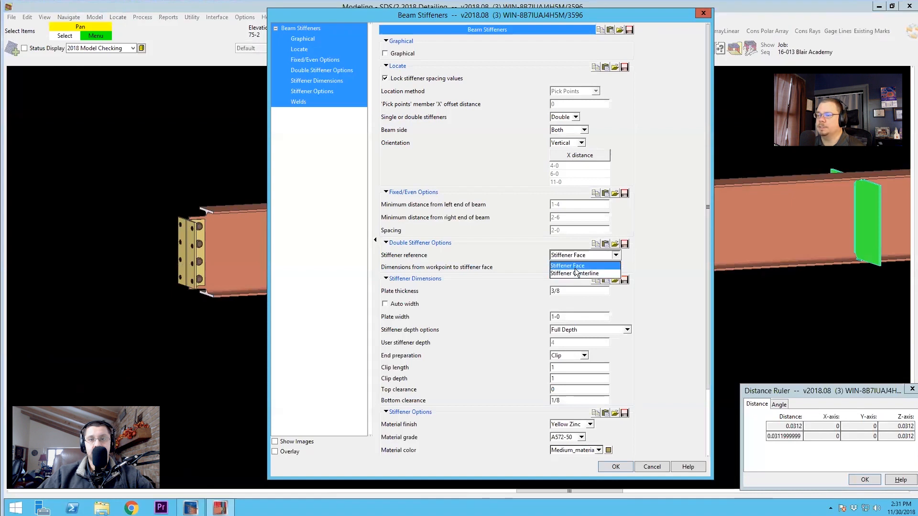
pyautogui.click(568, 266)
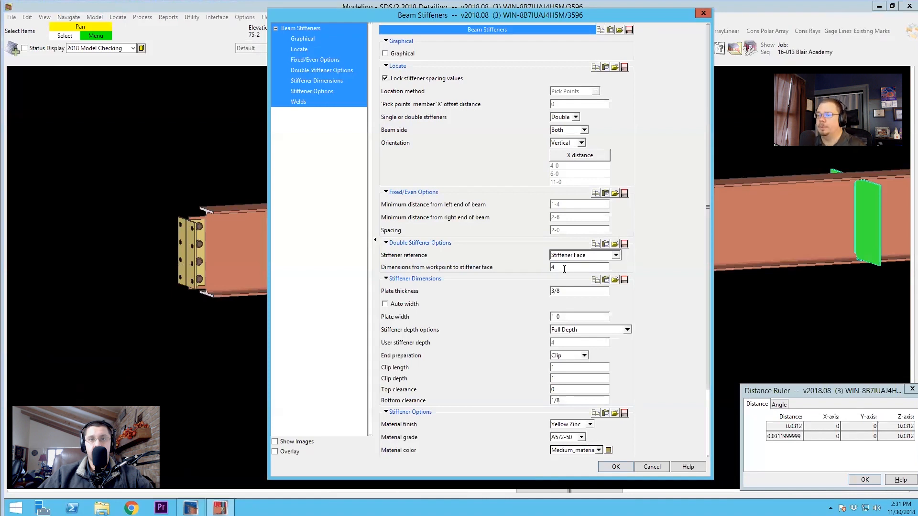
# Step: Select the dimension from workpoint field and confirm its value
pyautogui.click(579, 266)
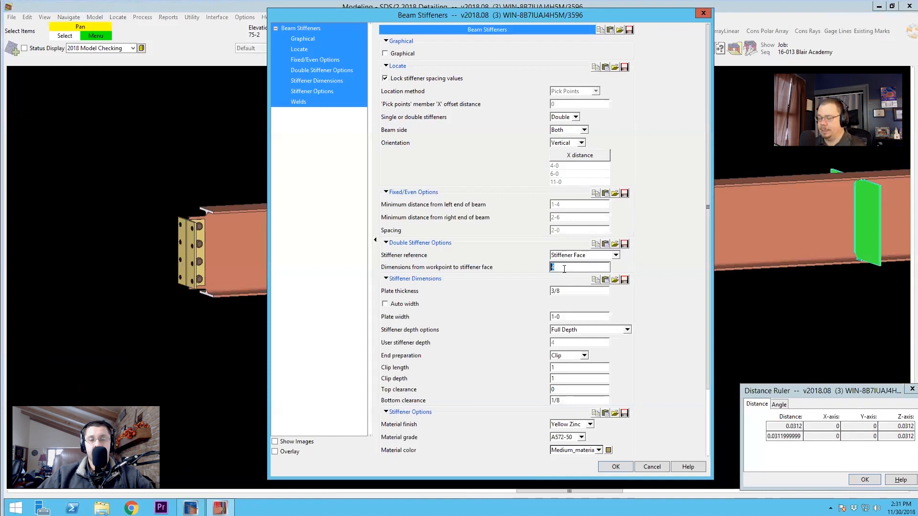
pyautogui.click(615, 467)
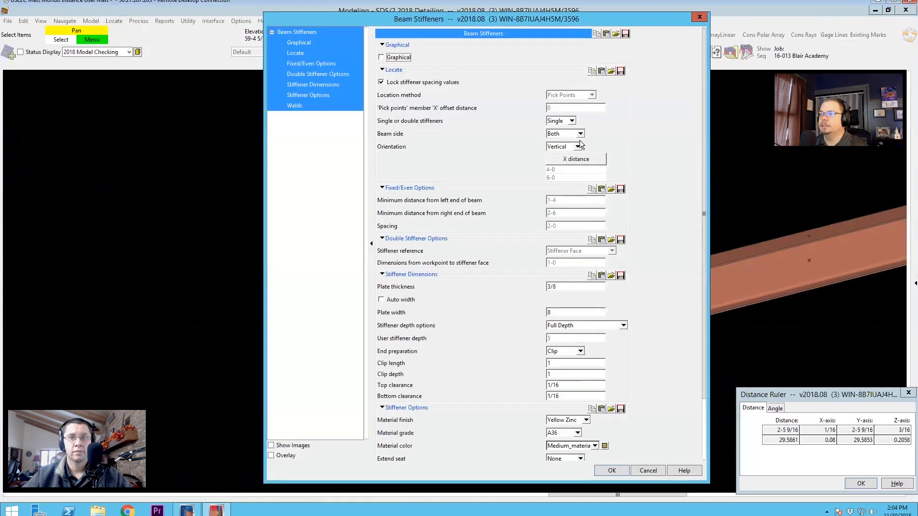
# Step: Set orientation to Rotate at 45° about the top workpoint and apply
pyautogui.click(577, 146)
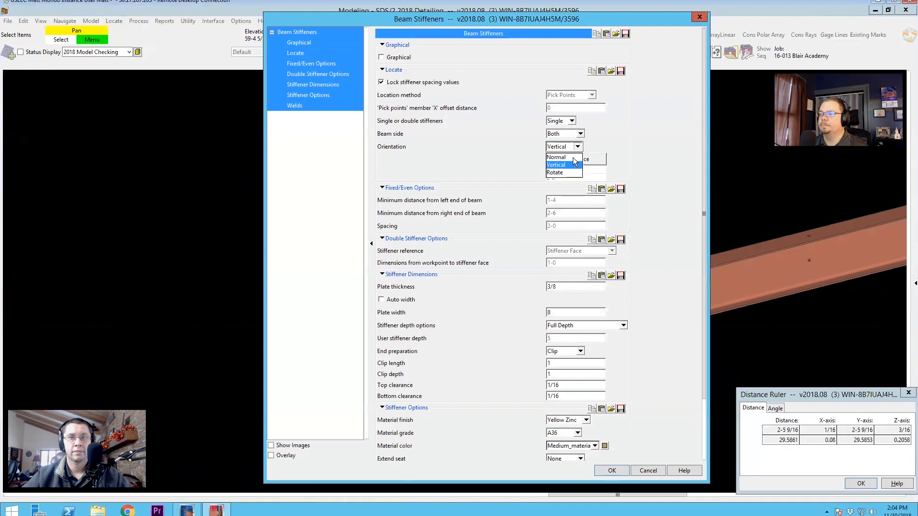
pyautogui.moveTo(563, 161)
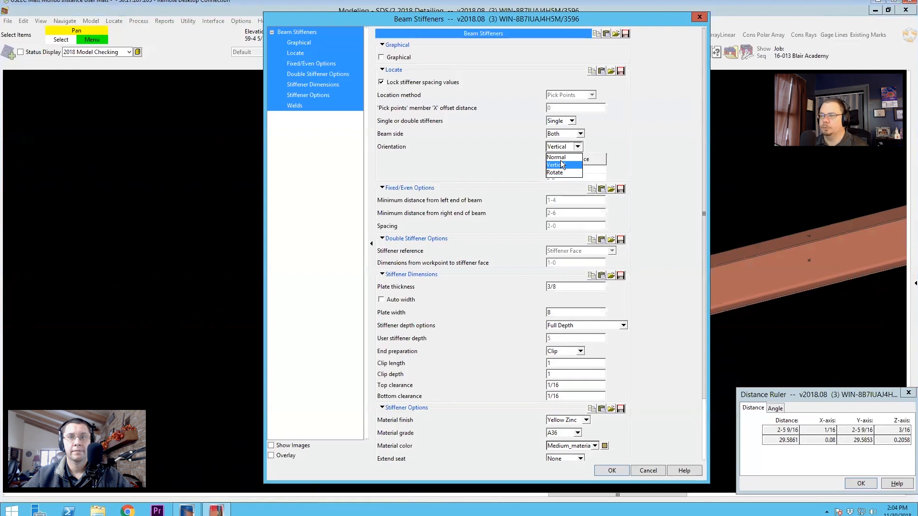
pyautogui.moveTo(556, 156)
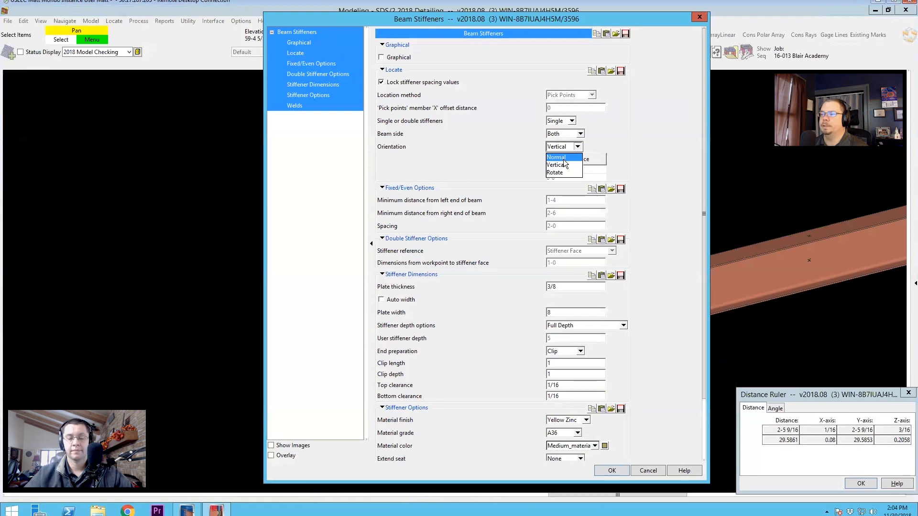
pyautogui.click(555, 172)
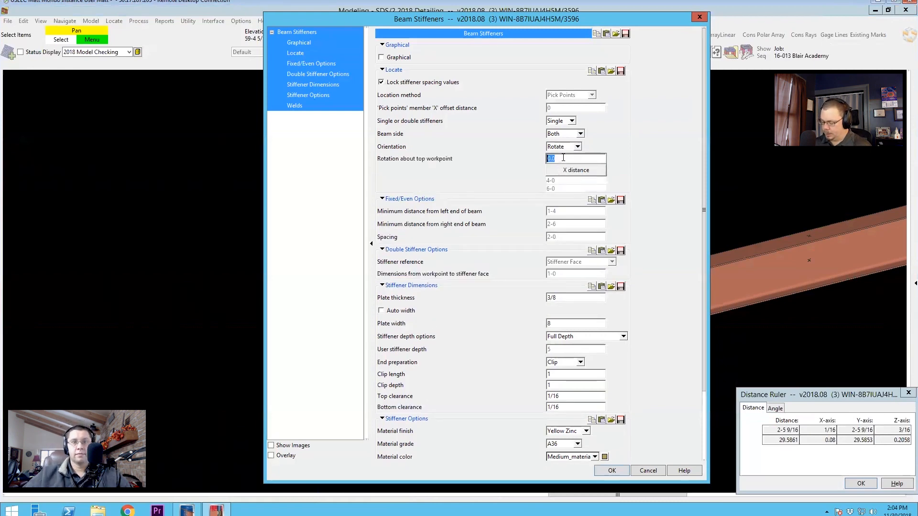
pyautogui.write('45')
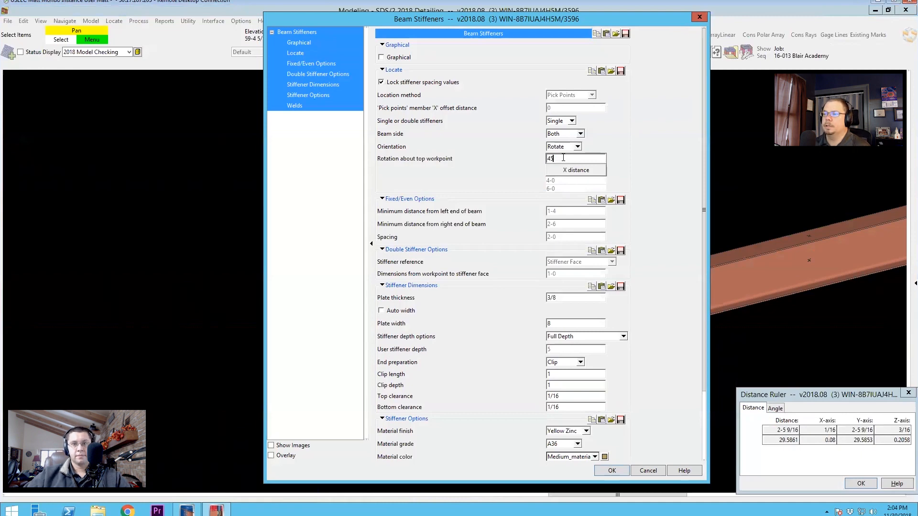
pyautogui.click(610, 470)
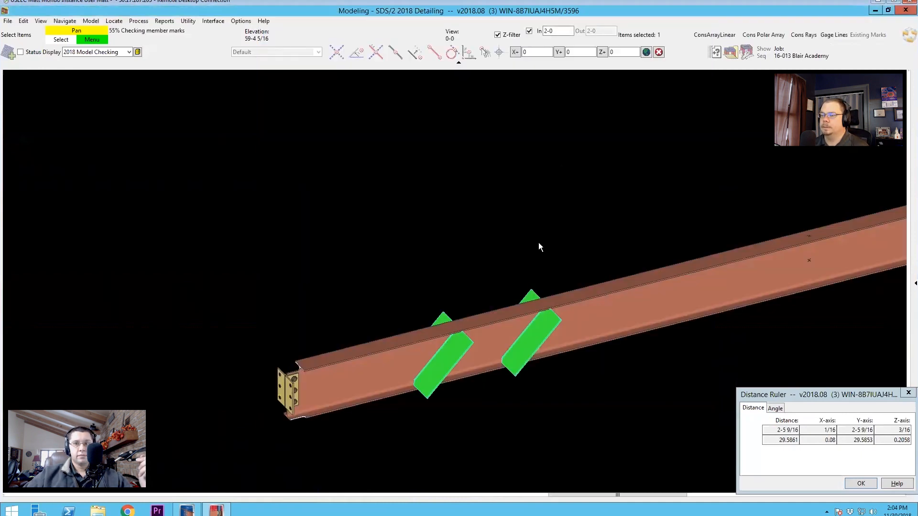